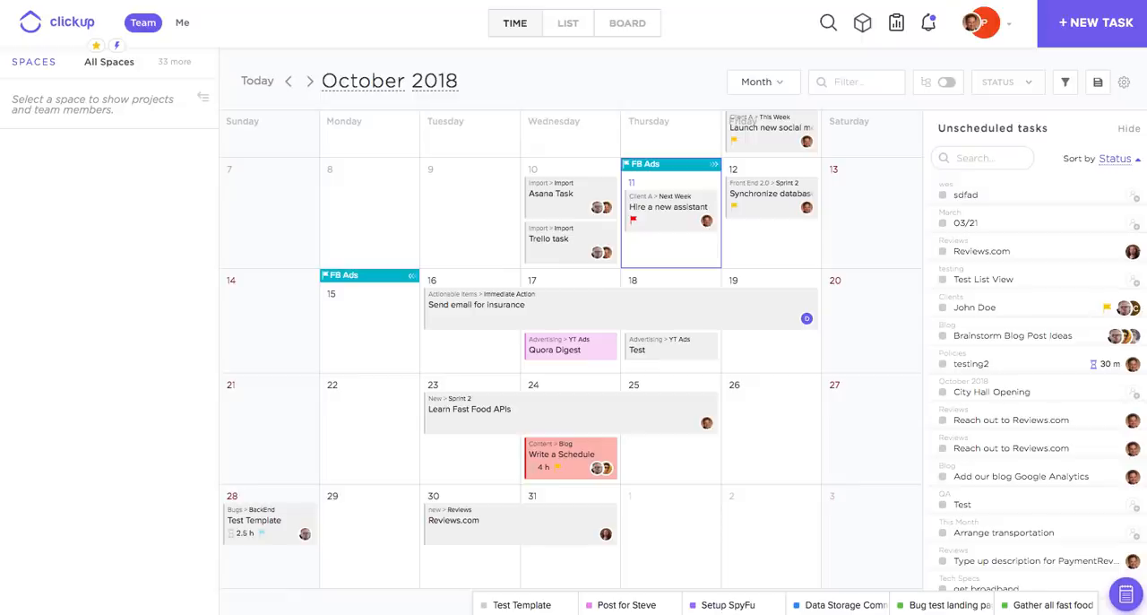
mouse_move(265, 244)
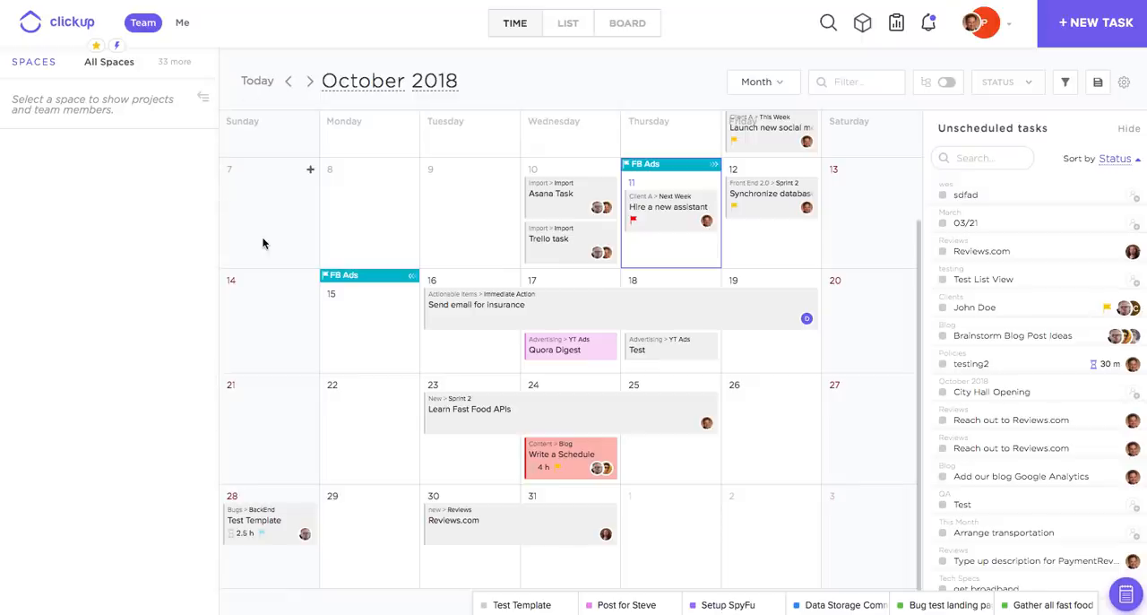
mouse_move(603, 180)
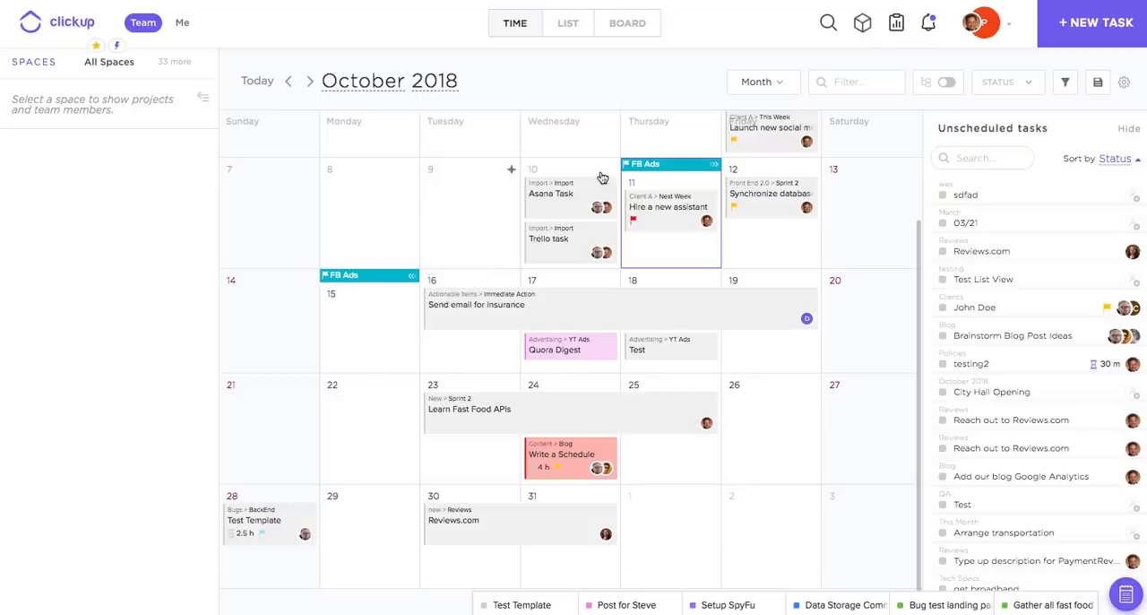
mouse_move(640, 43)
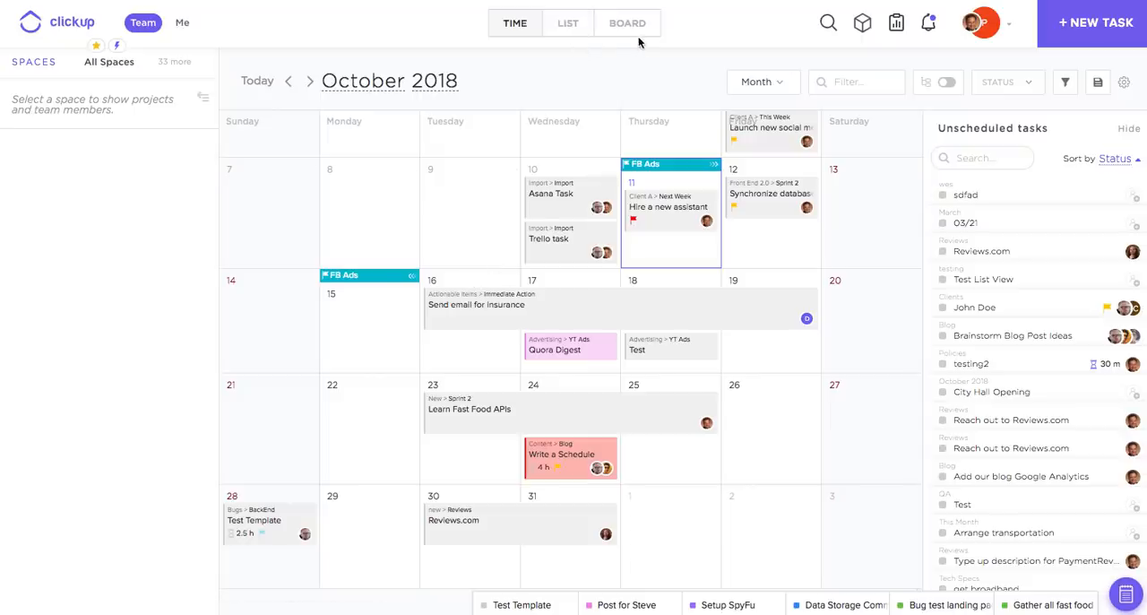
Limit the calendar to the Marketing Department space, then to its FB Ads project.
click(109, 61)
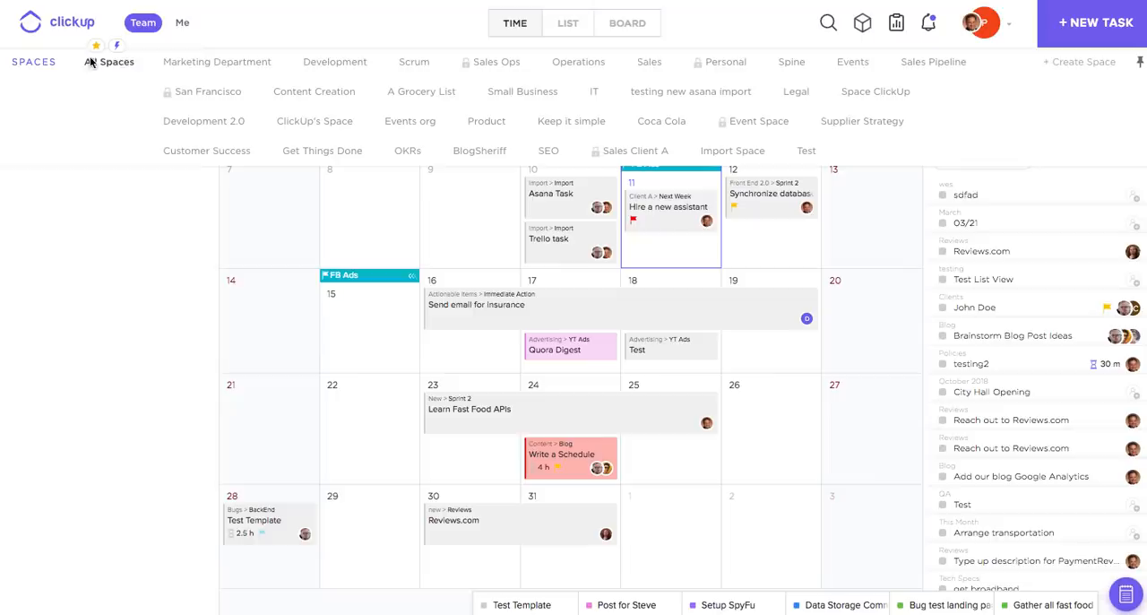
mouse_move(115, 70)
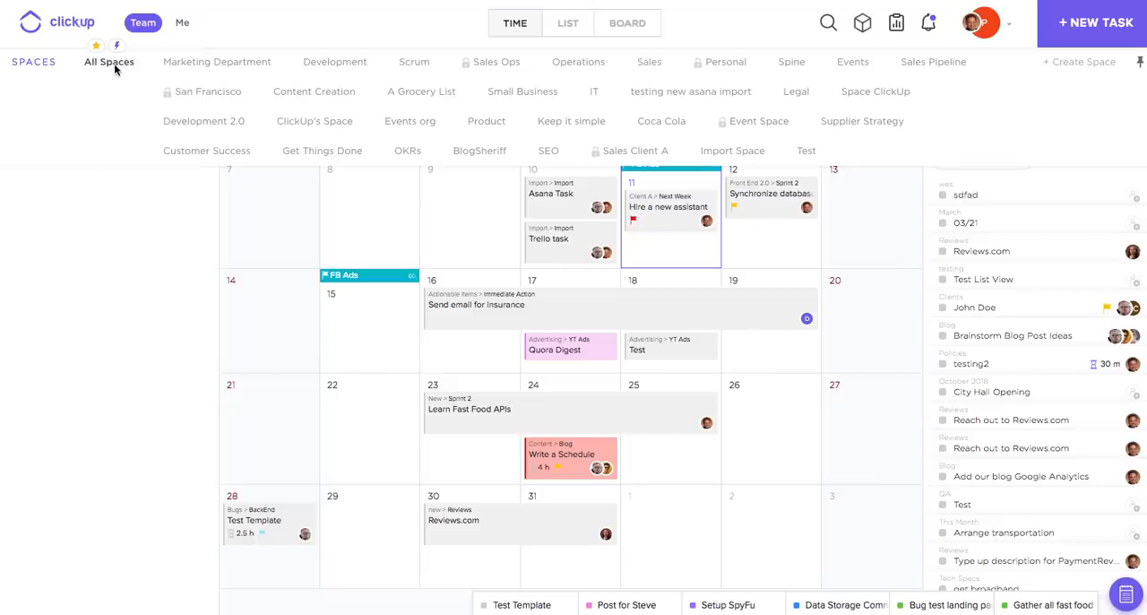
click(109, 61)
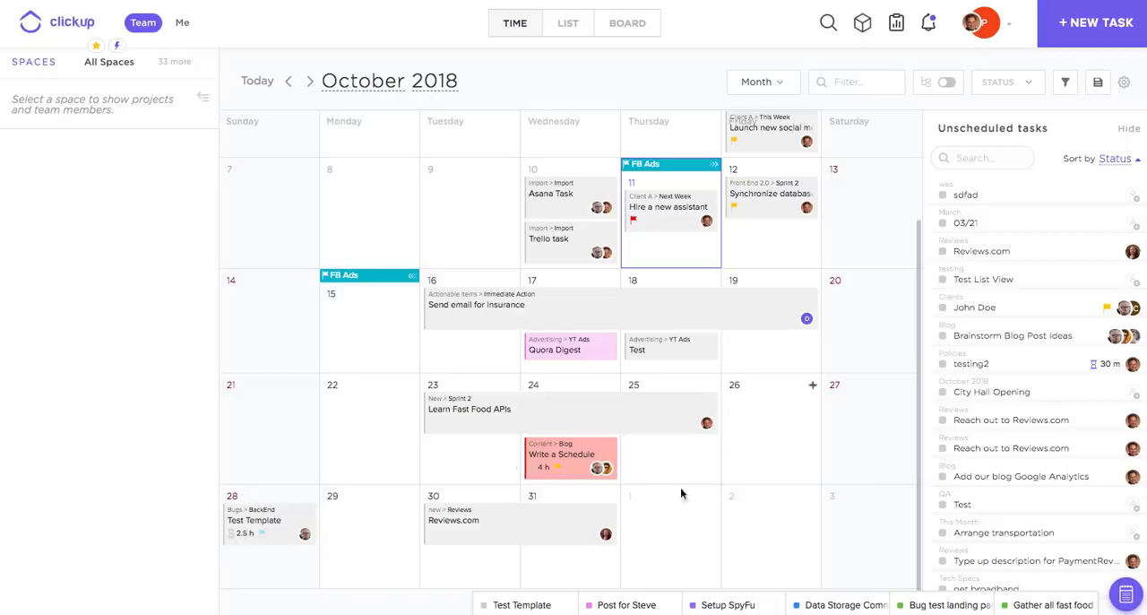
click(108, 61)
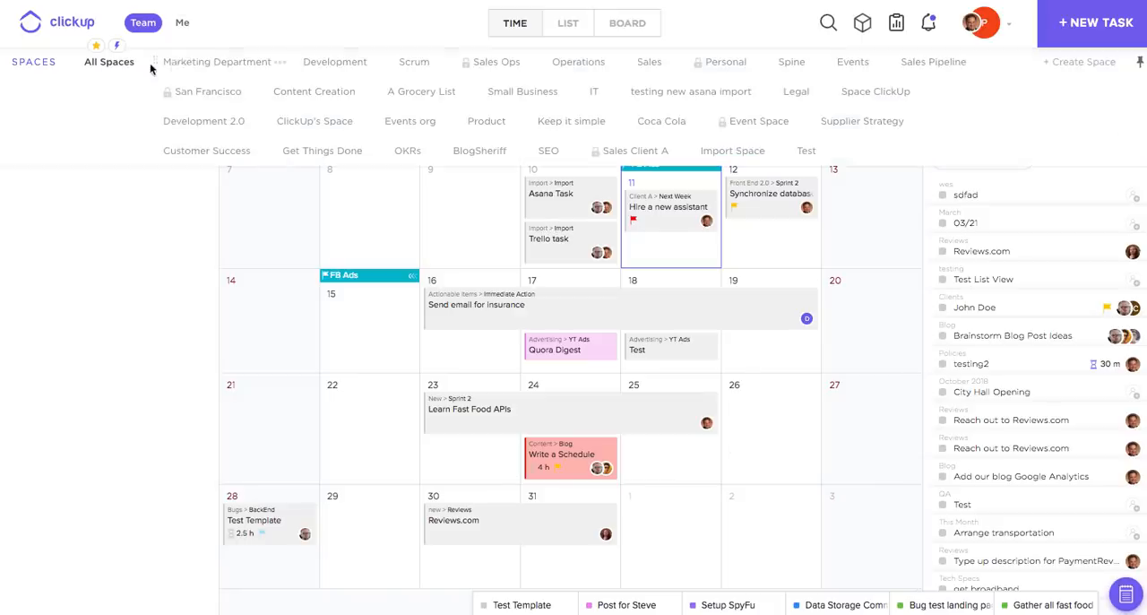
click(215, 61)
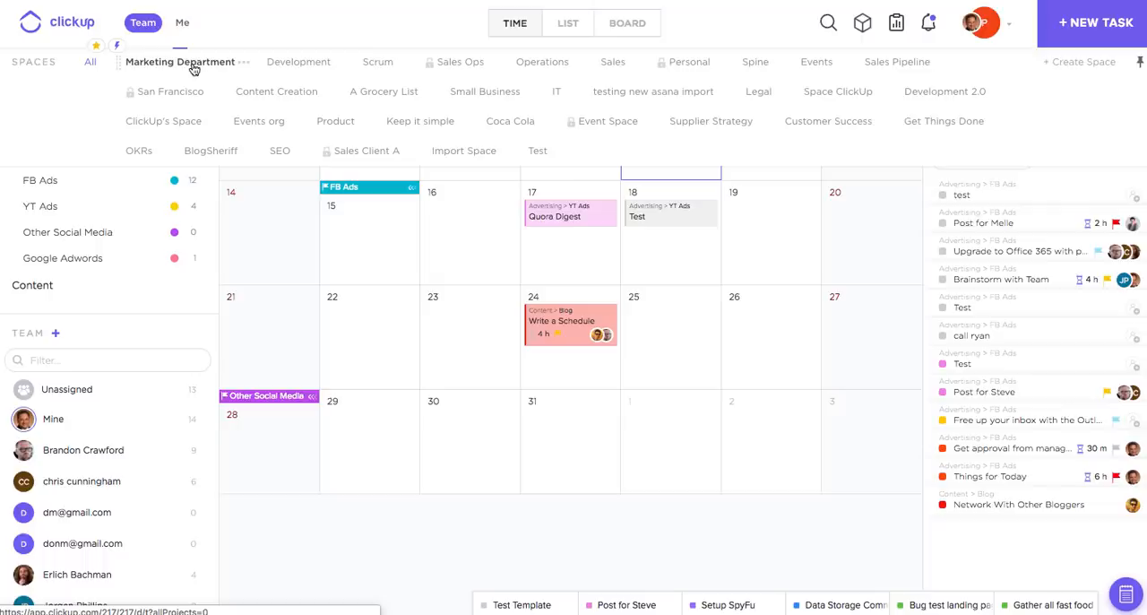
click(179, 61)
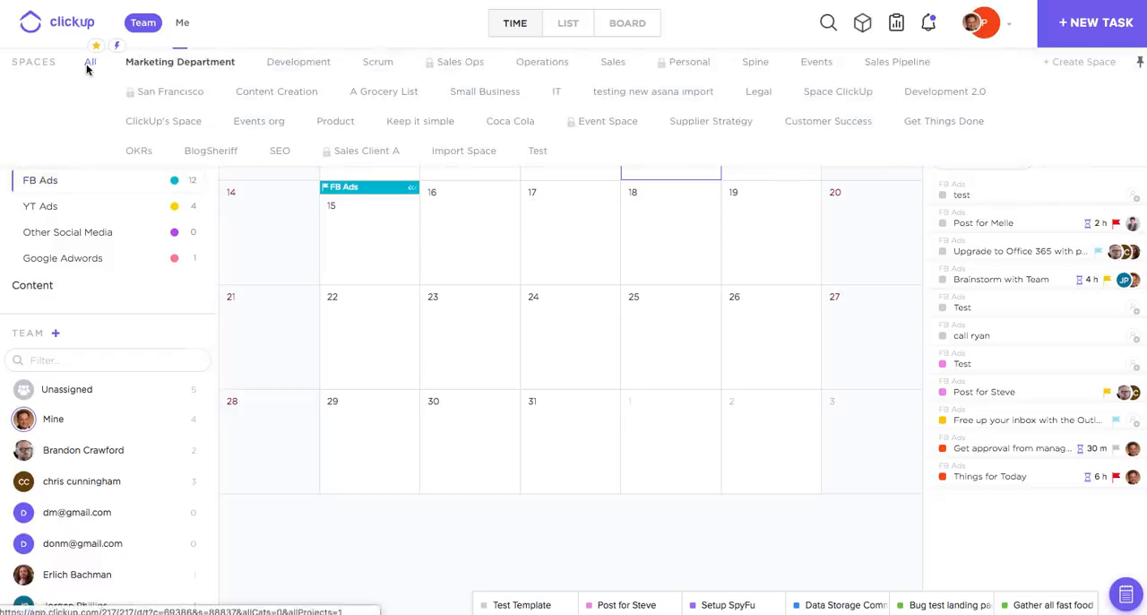
Return to all spaces, try Me mode, then show the whole team's tasks again.
click(144, 21)
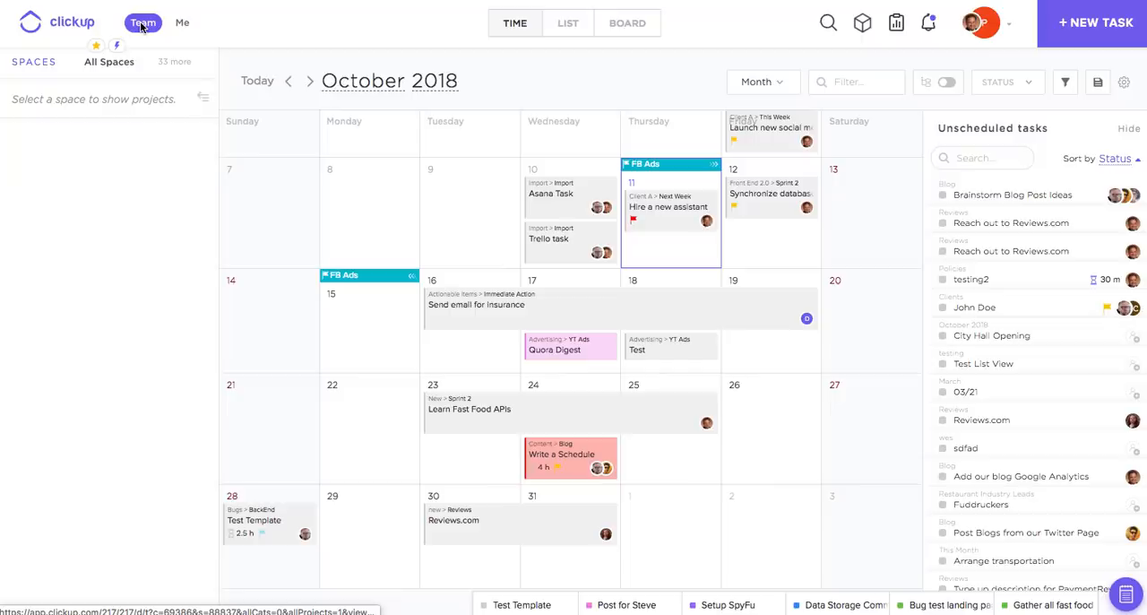
mouse_move(183, 38)
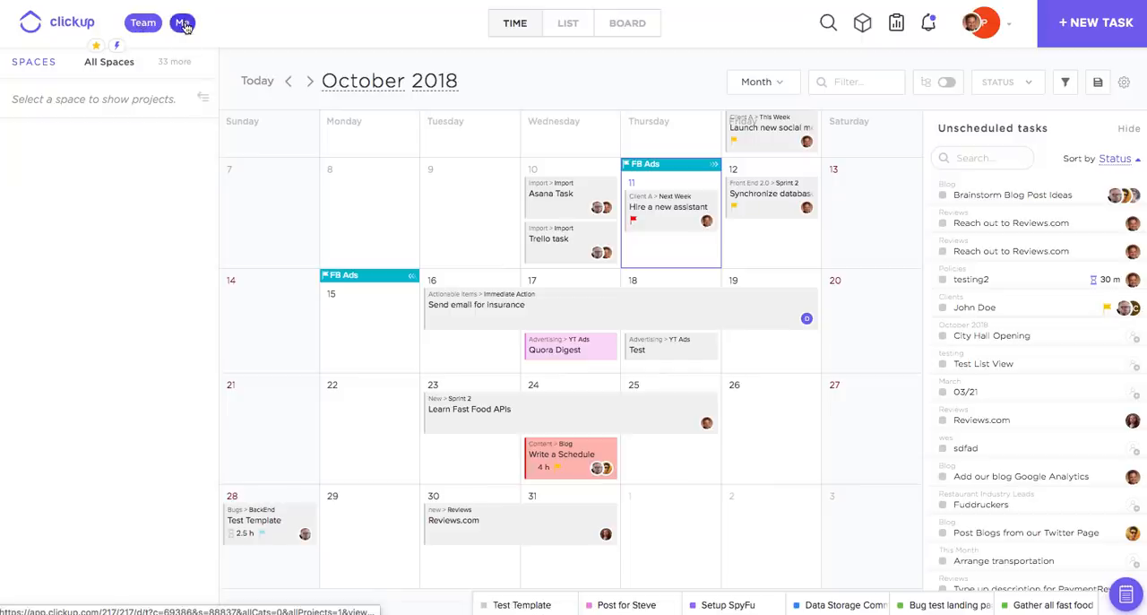
click(183, 22)
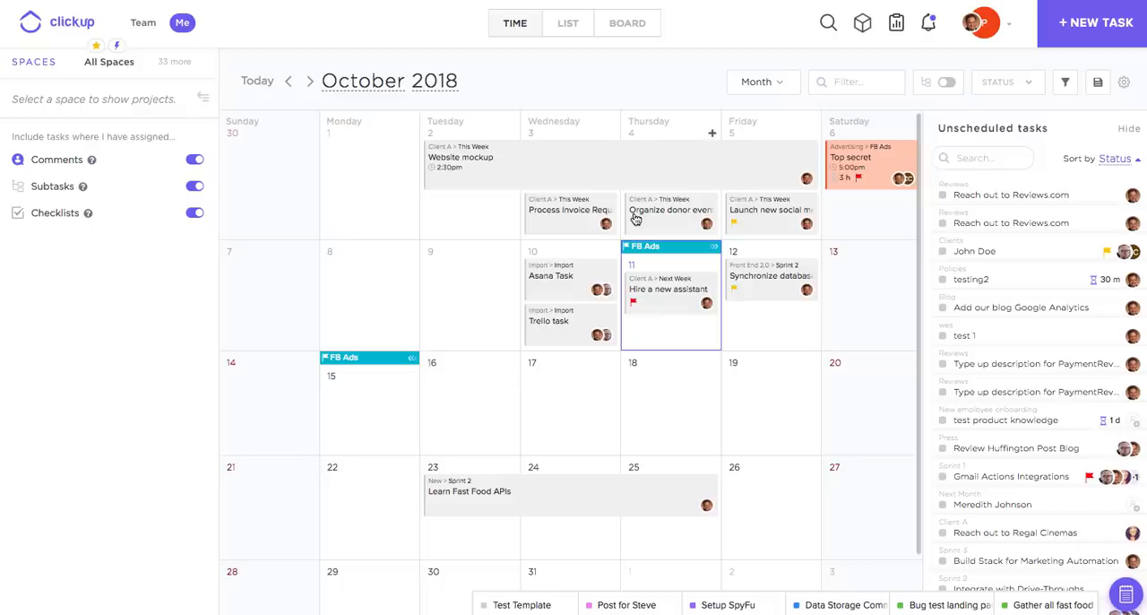
click(144, 21)
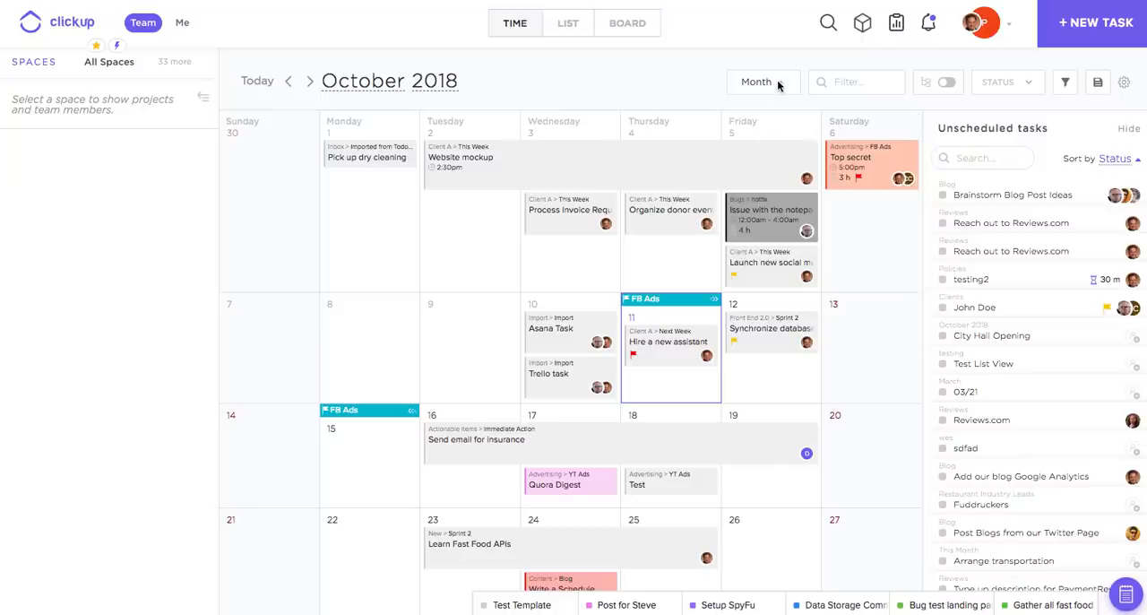
click(756, 83)
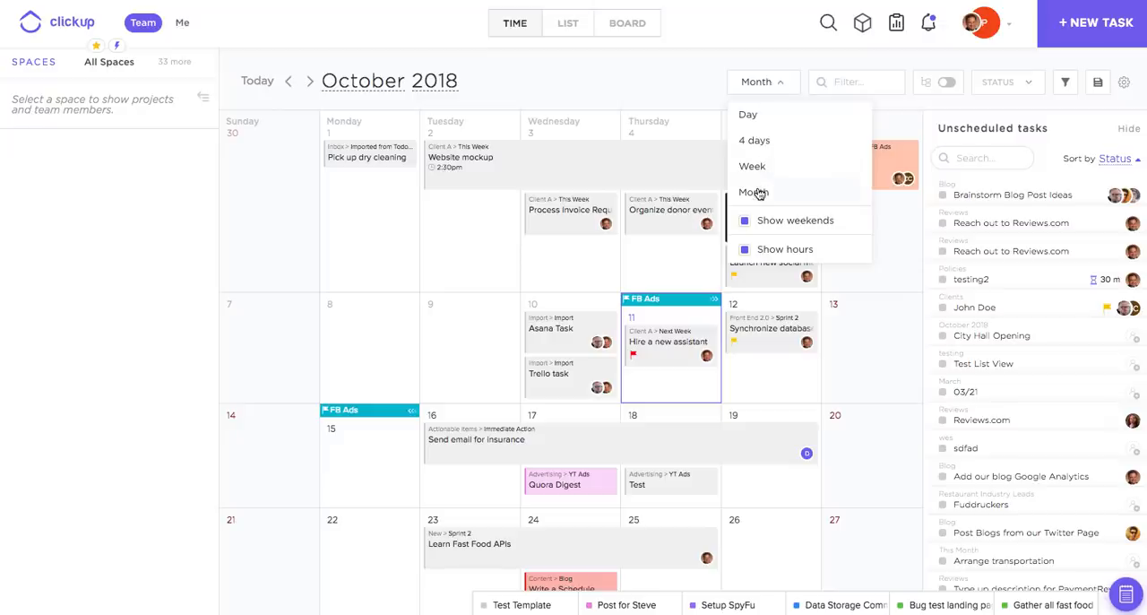
click(753, 165)
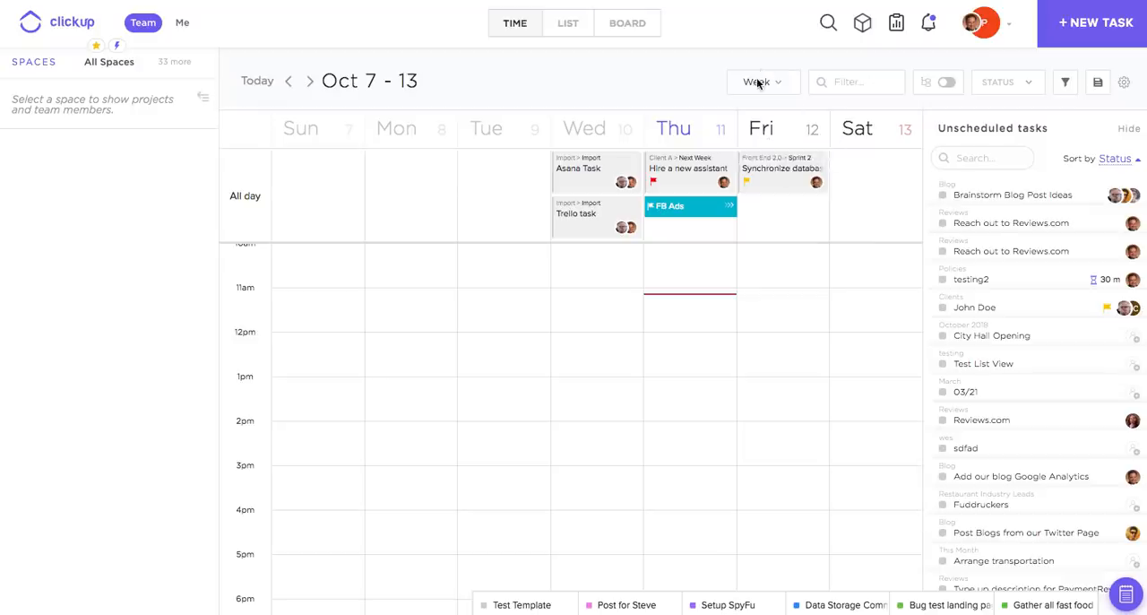
click(756, 83)
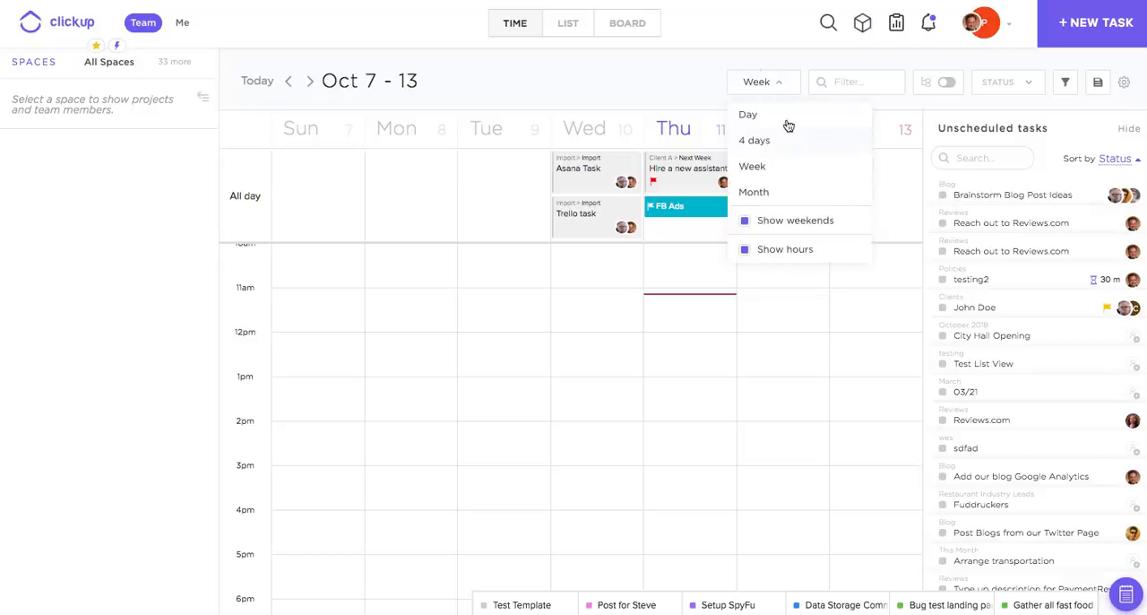
click(748, 115)
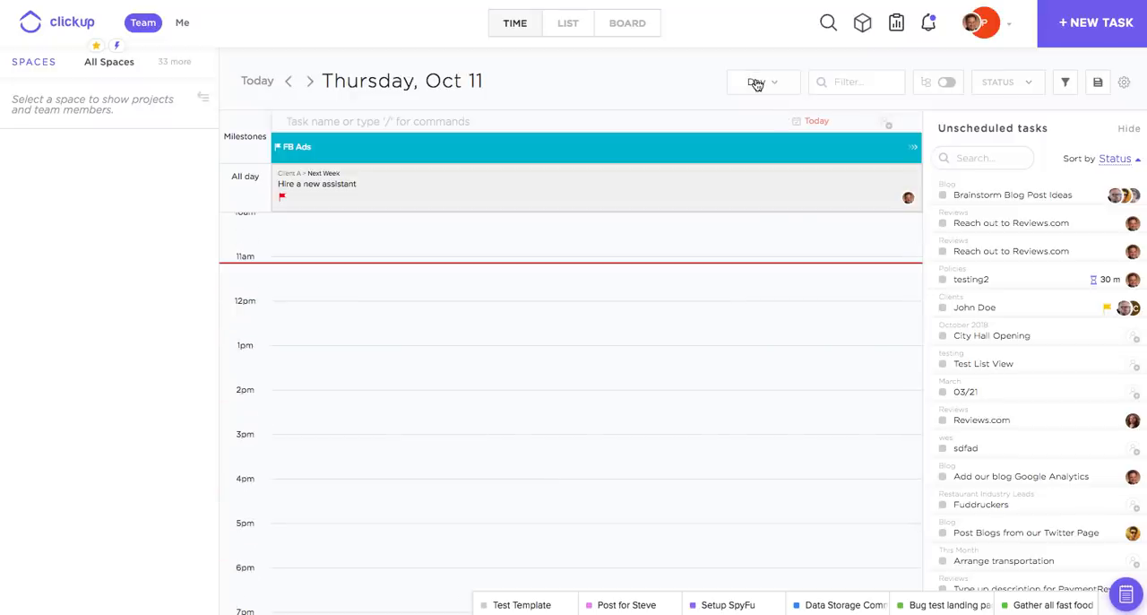
click(758, 83)
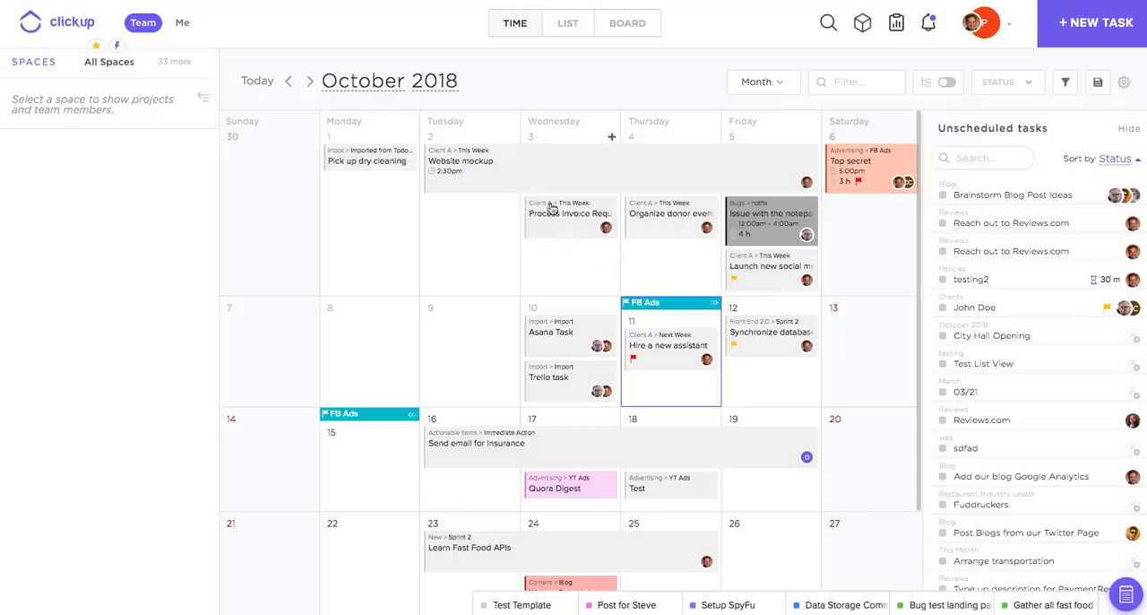
scroll(down, 3)
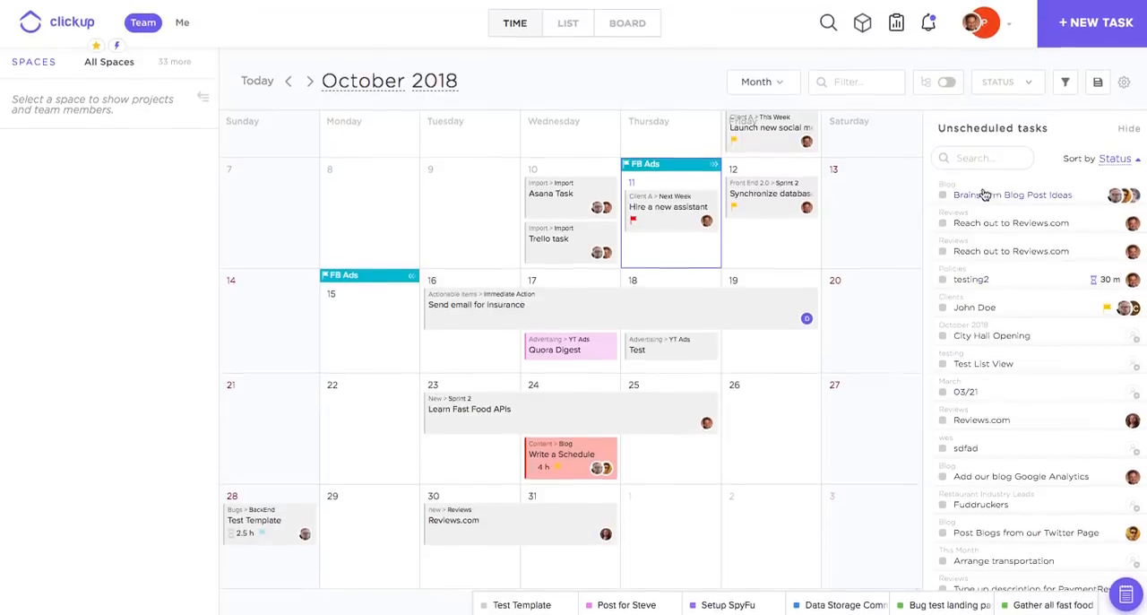
drag(1011, 193, 670, 509)
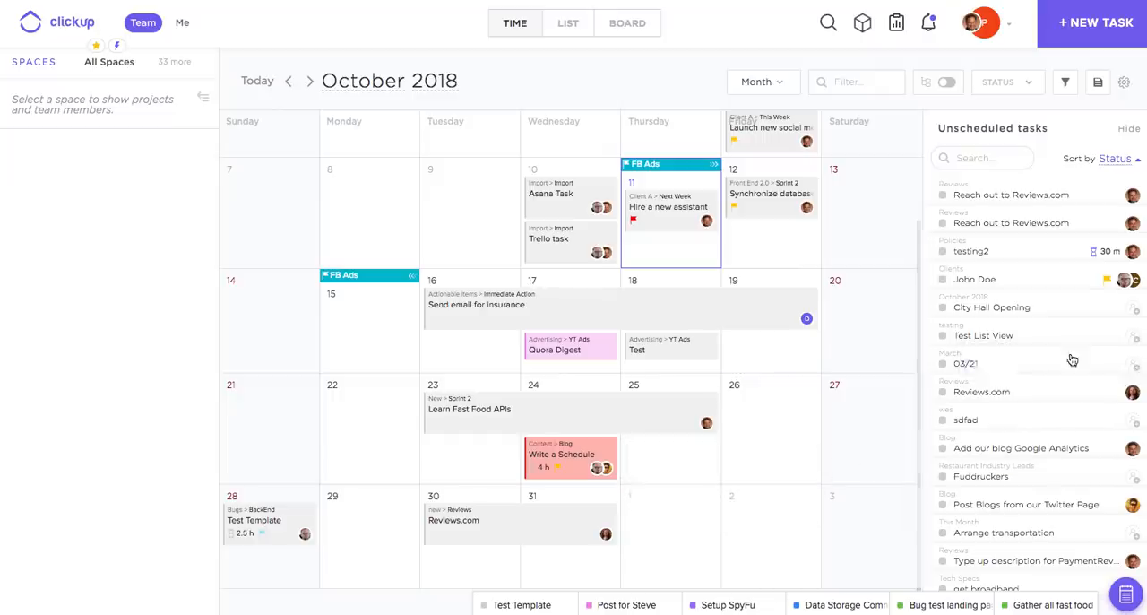
mouse_move(602, 218)
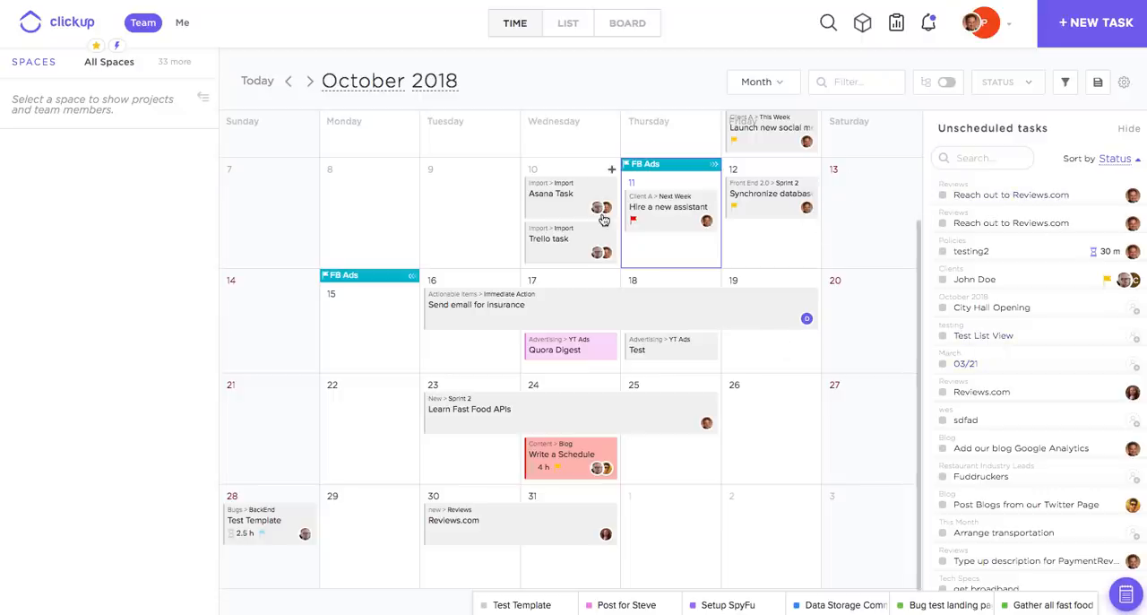
mouse_move(655, 265)
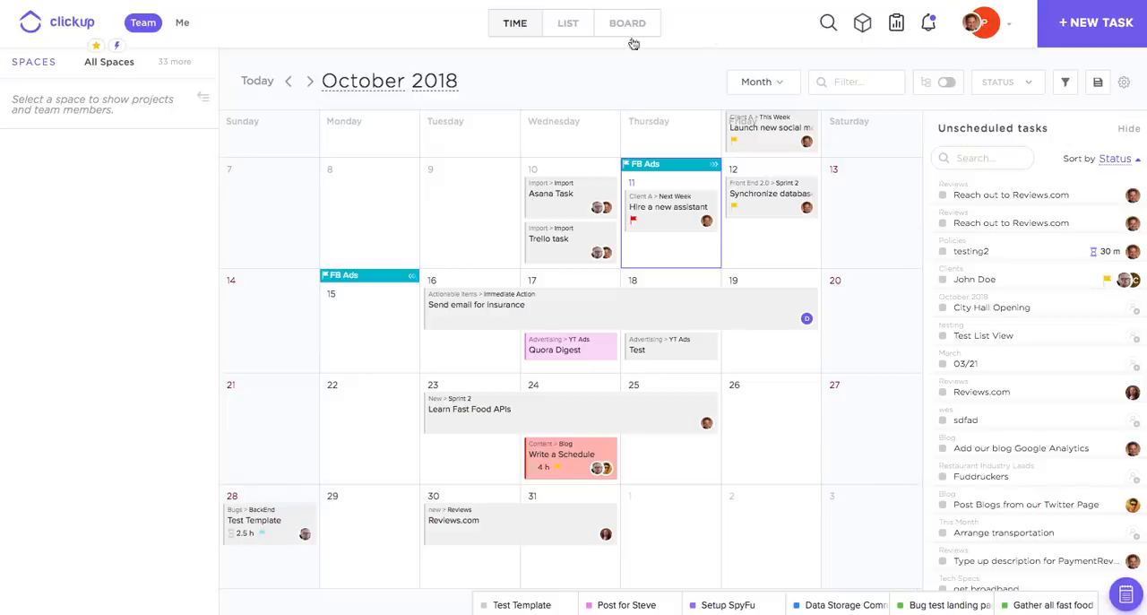
mouse_move(1054, 129)
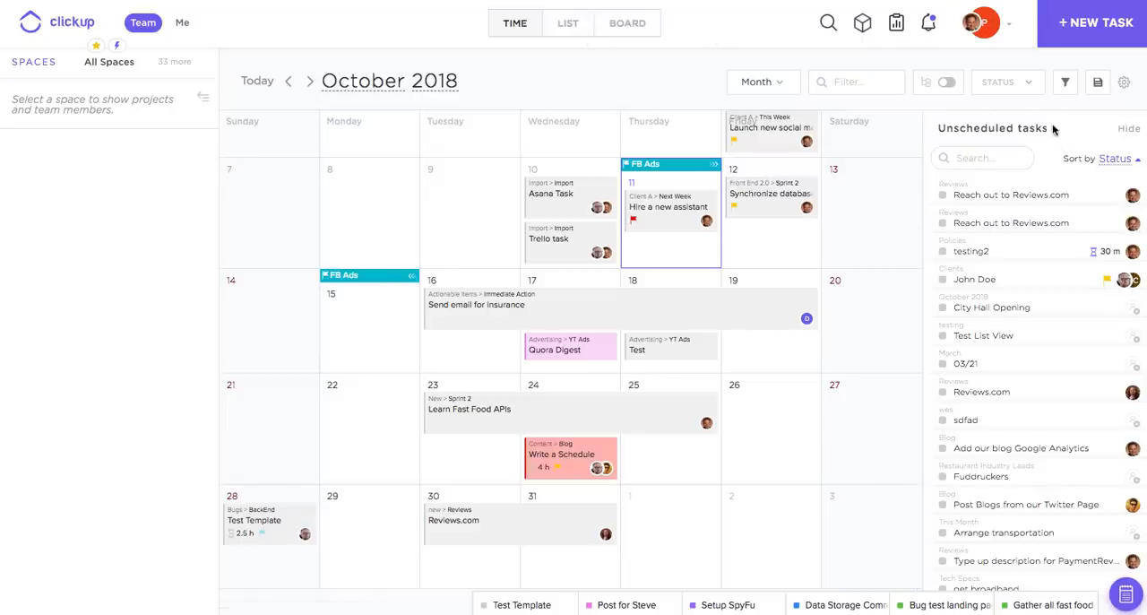
mouse_move(1065, 82)
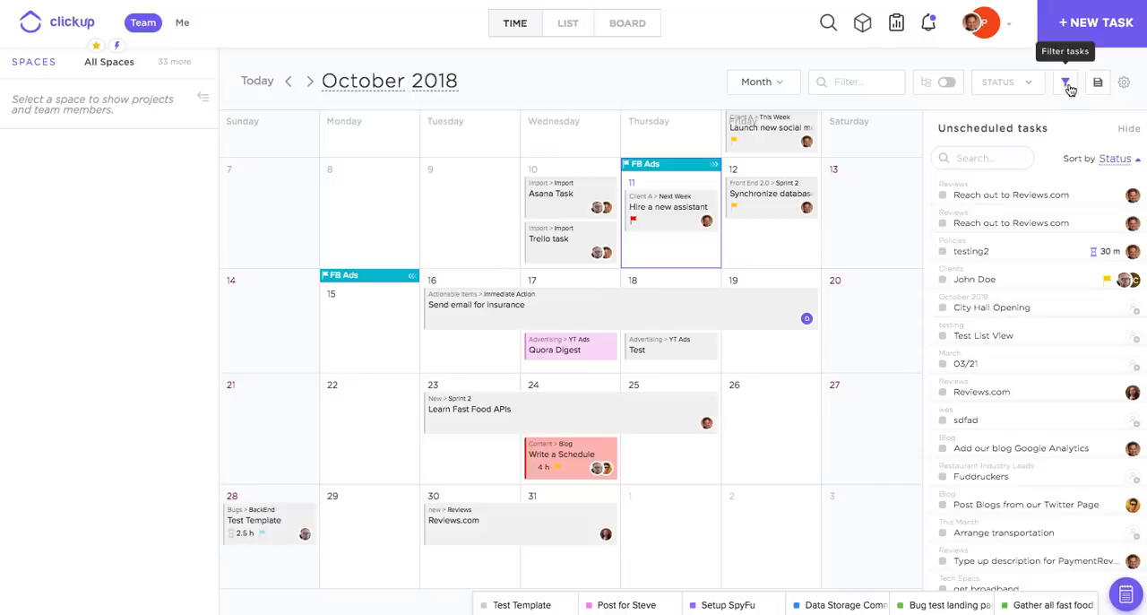
Filter the calendar tasks by assignee and then by a due date condition.
click(1065, 82)
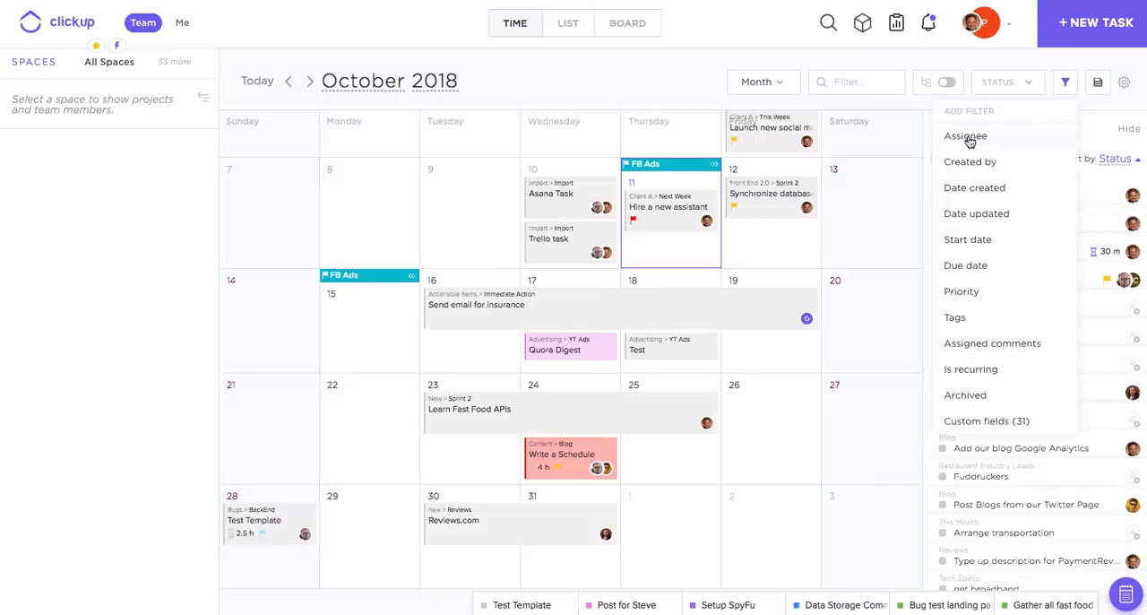
click(965, 136)
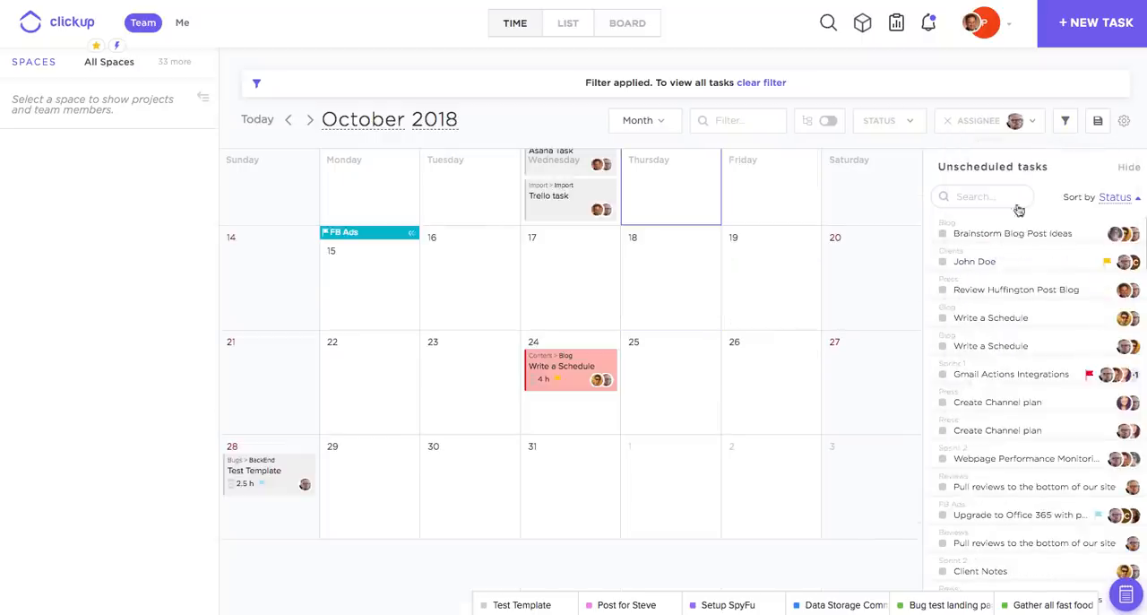
click(1065, 120)
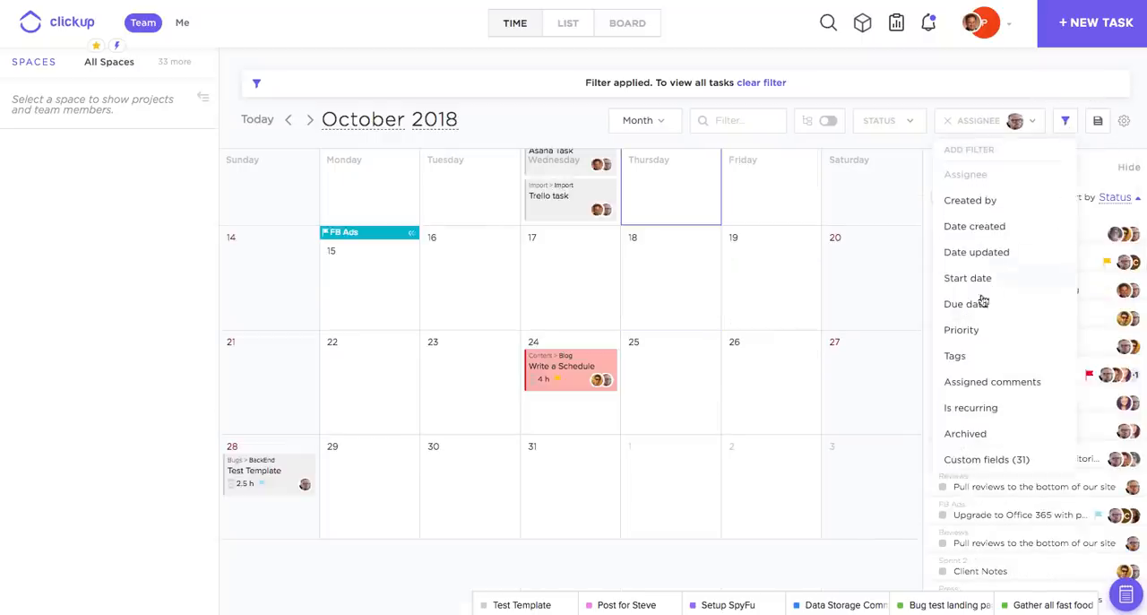
click(964, 304)
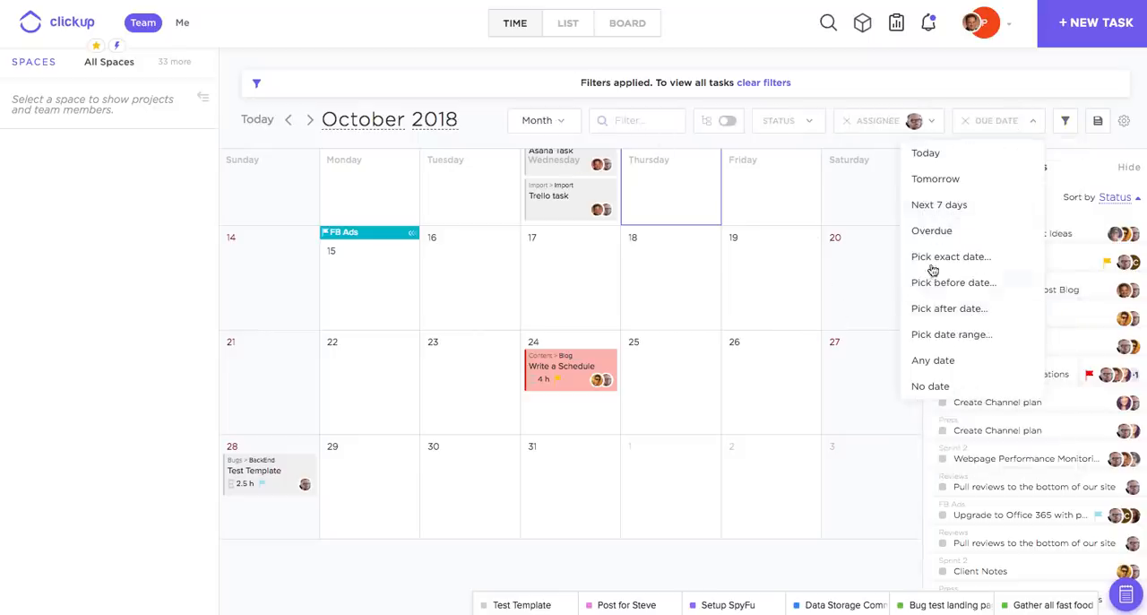
click(950, 334)
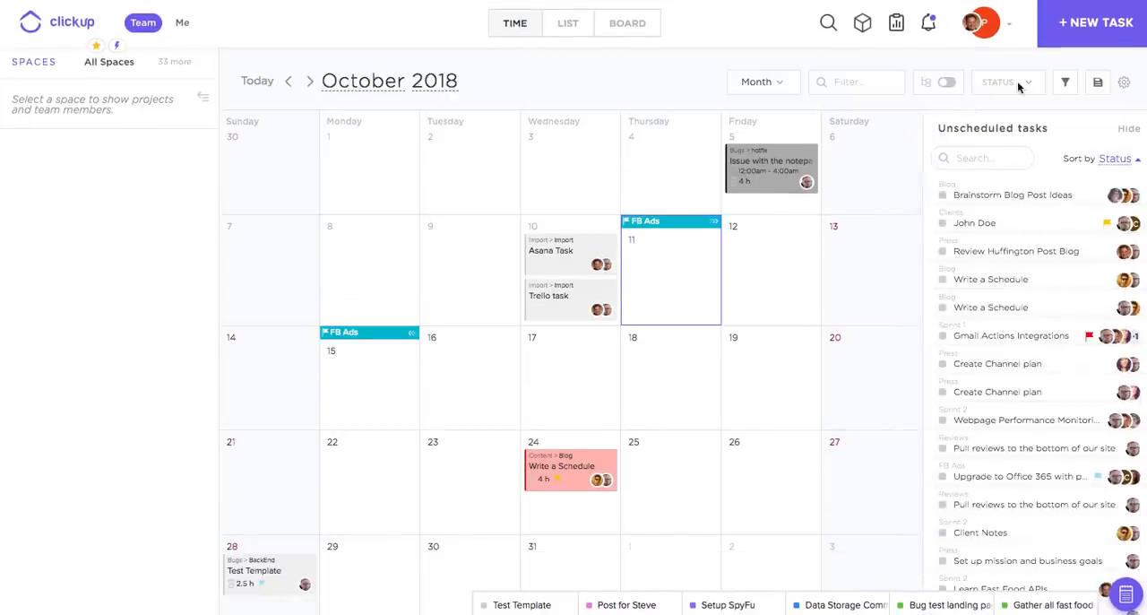
Add a status filter and choose which task statuses remain visible.
click(1002, 82)
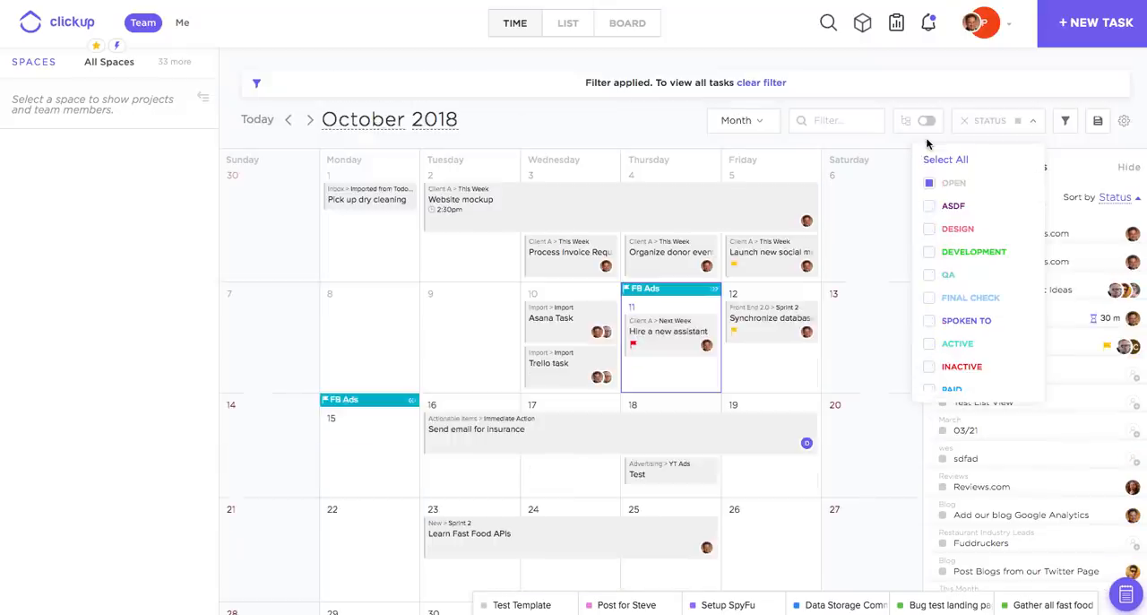
click(969, 120)
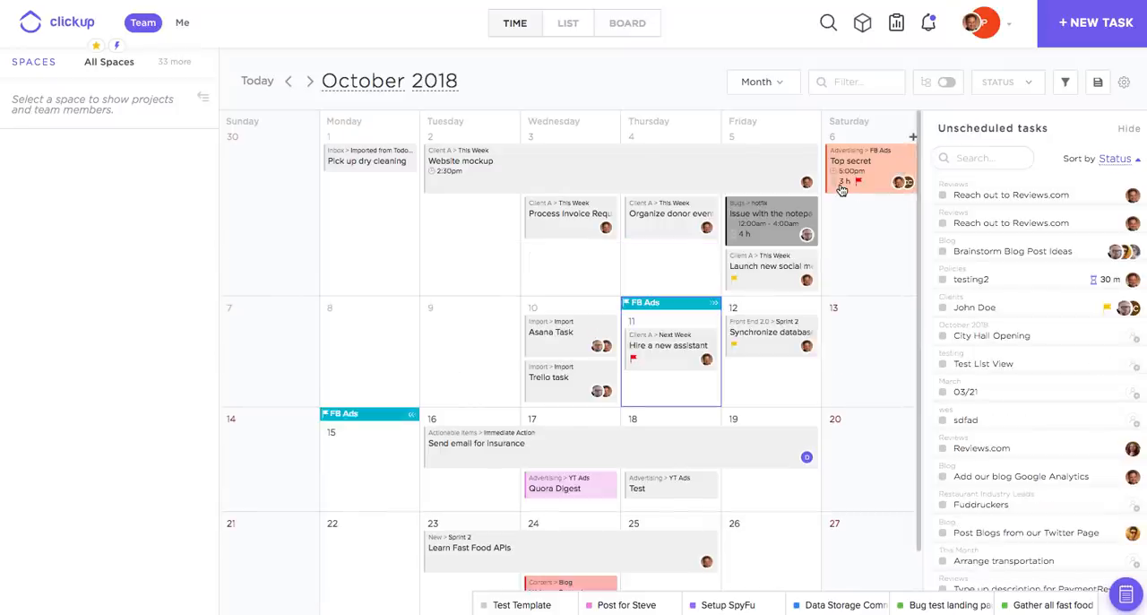
mouse_move(939, 83)
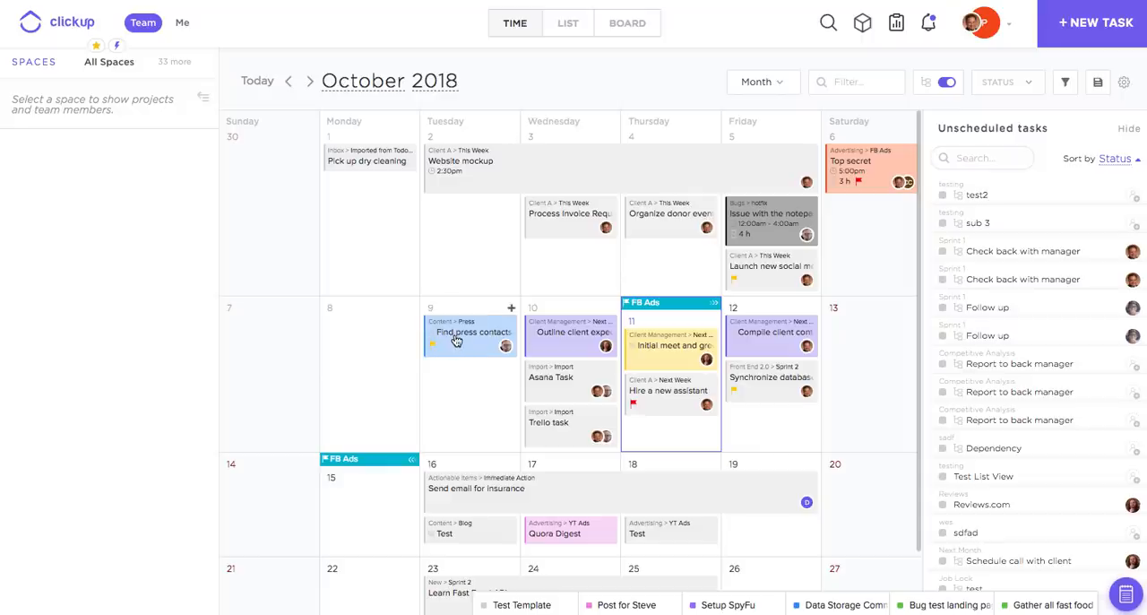
Show subtasks as their own calendar entries and bring up the spaces list.
click(470, 334)
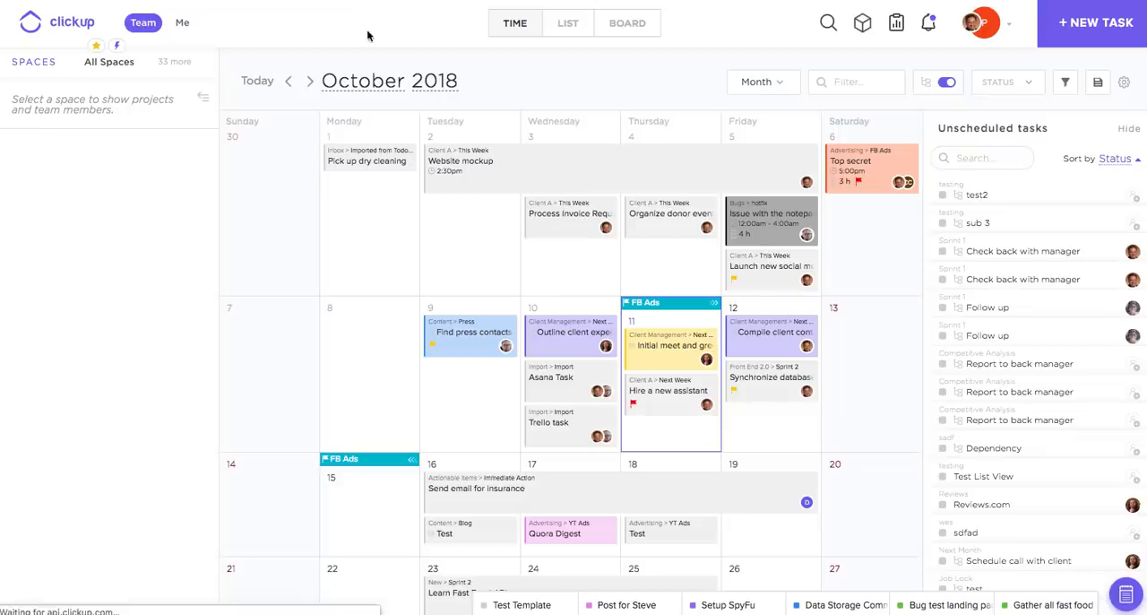
click(108, 61)
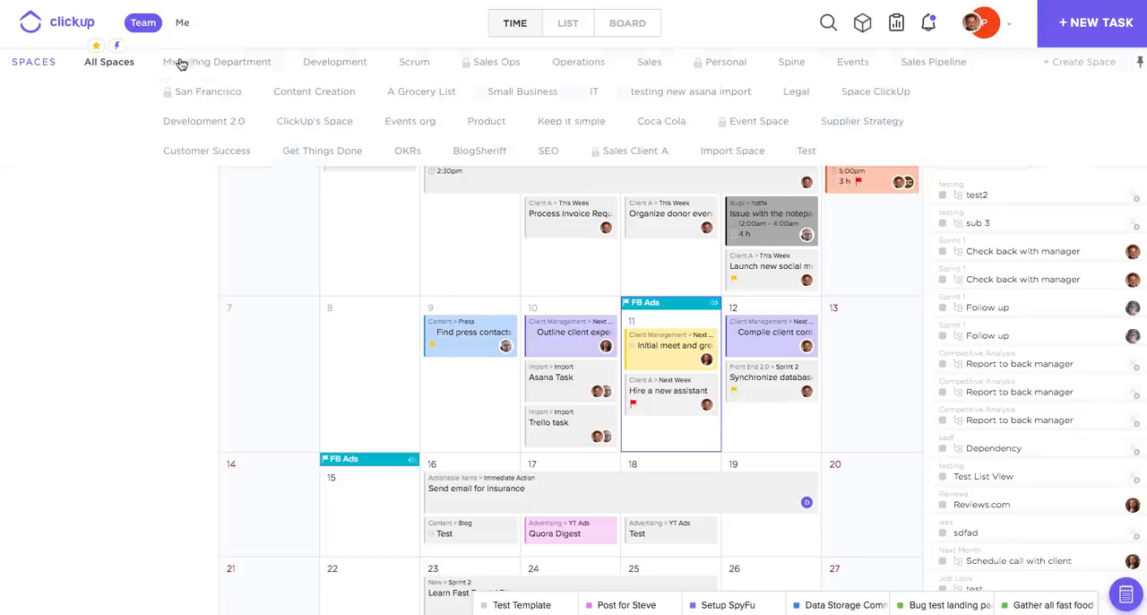
Show only the Marketing Department space and try colouring tasks by Status before keeping List.
click(217, 61)
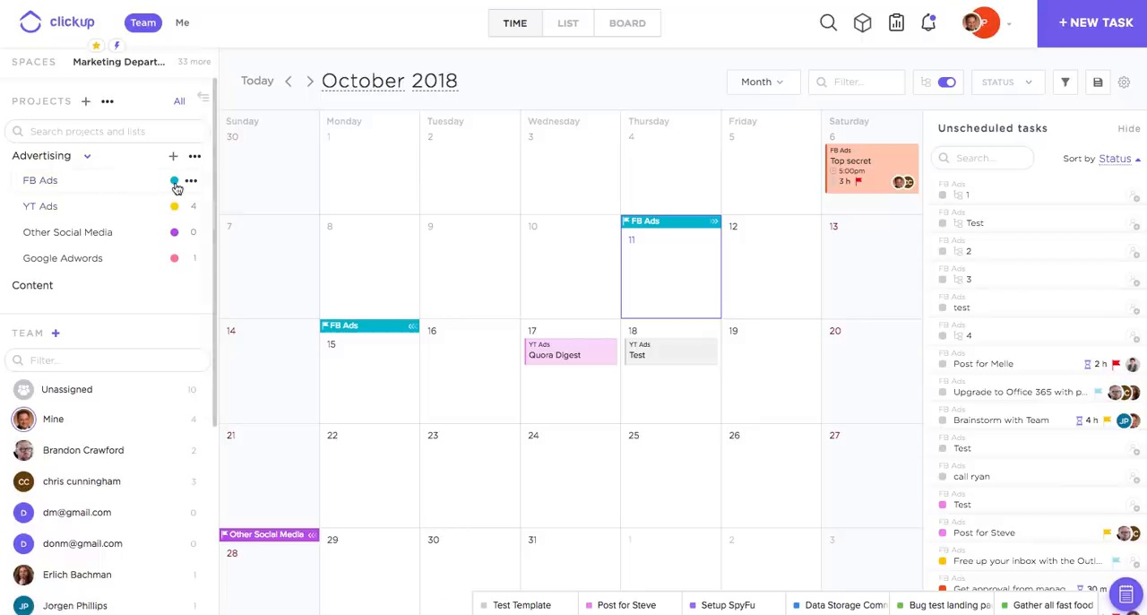
click(174, 179)
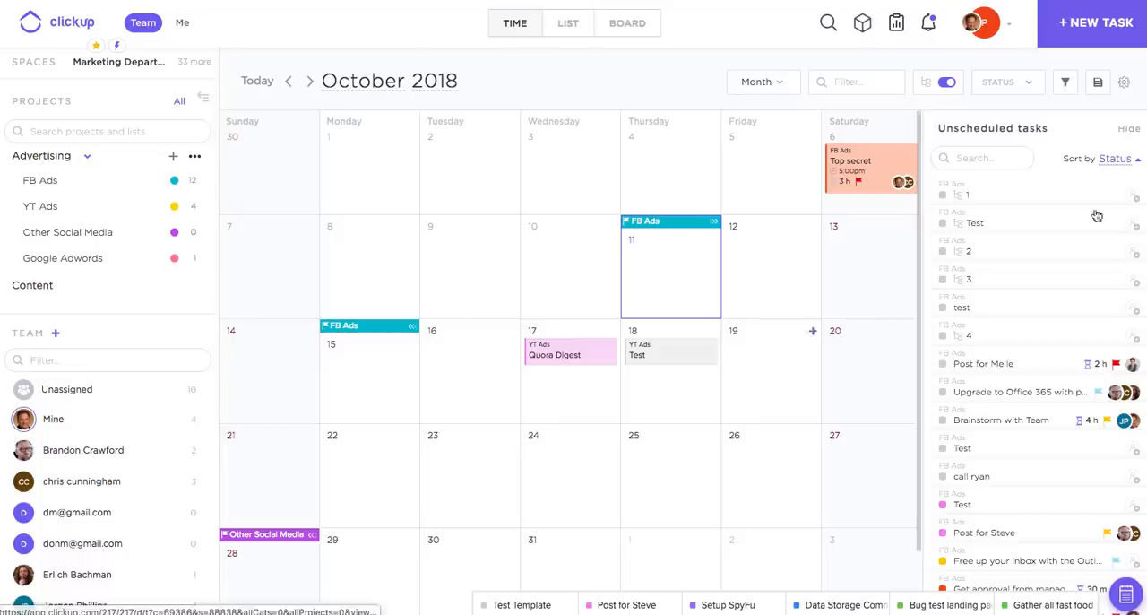
click(1124, 82)
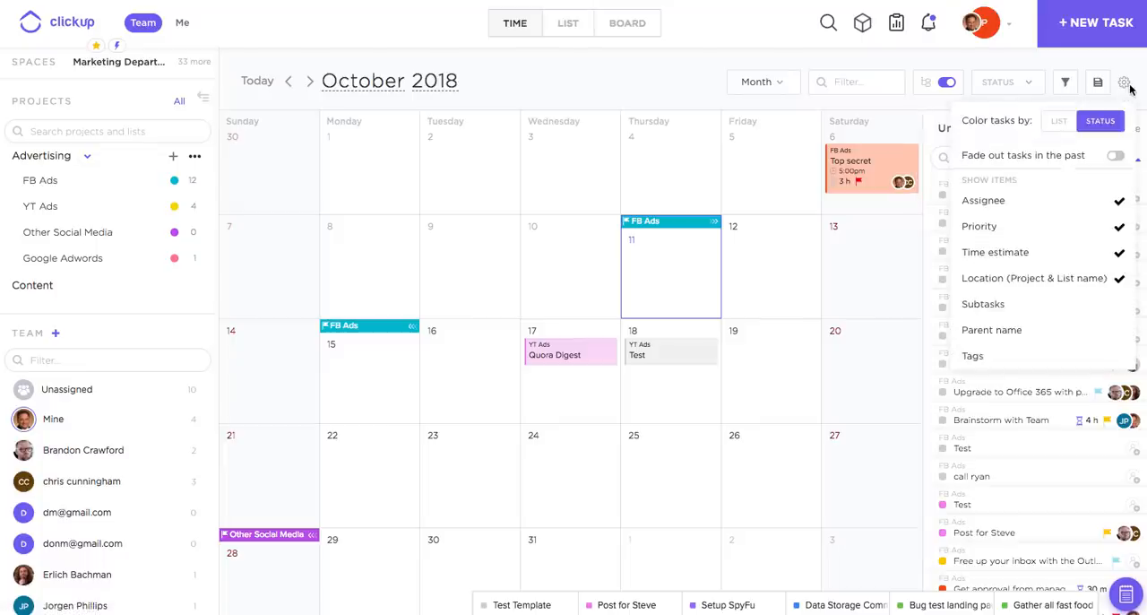
mouse_move(1072, 115)
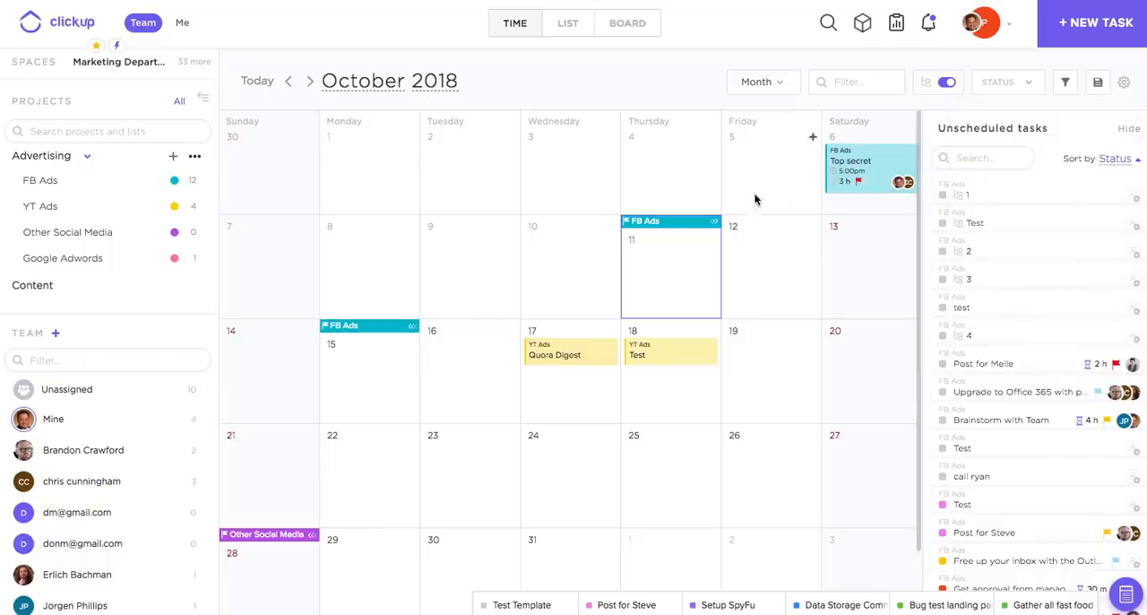
mouse_move(413, 296)
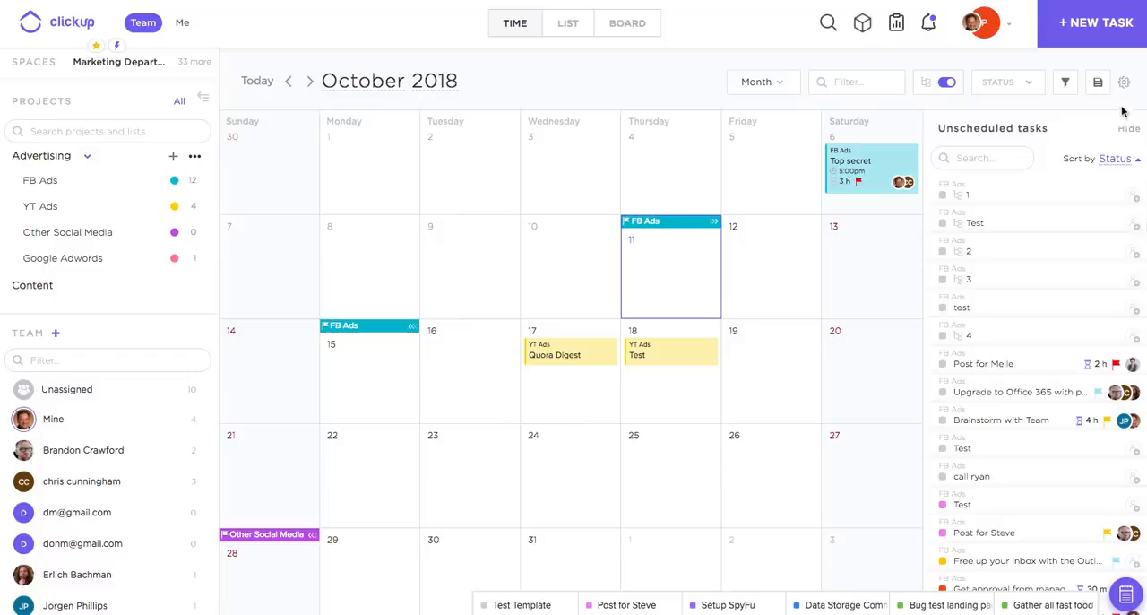
click(1124, 83)
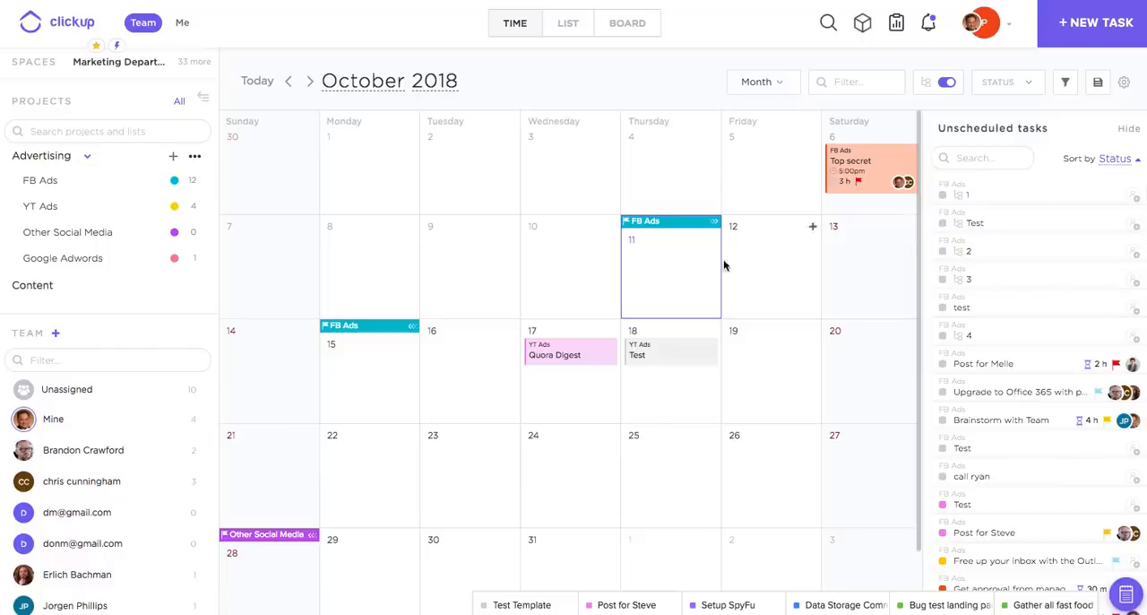
mouse_move(413, 391)
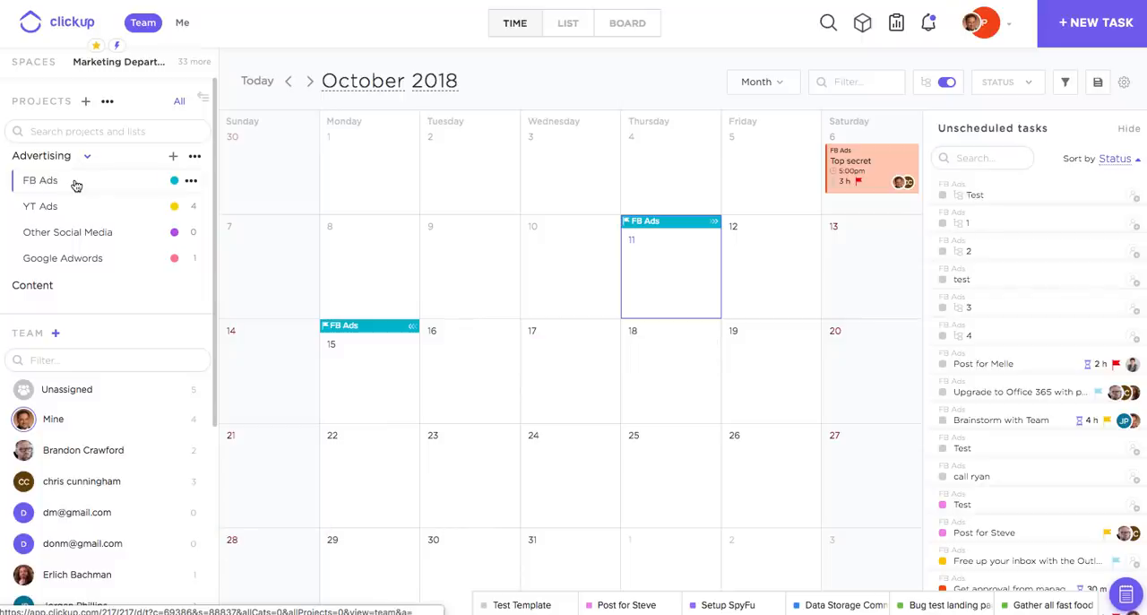
mouse_move(70, 183)
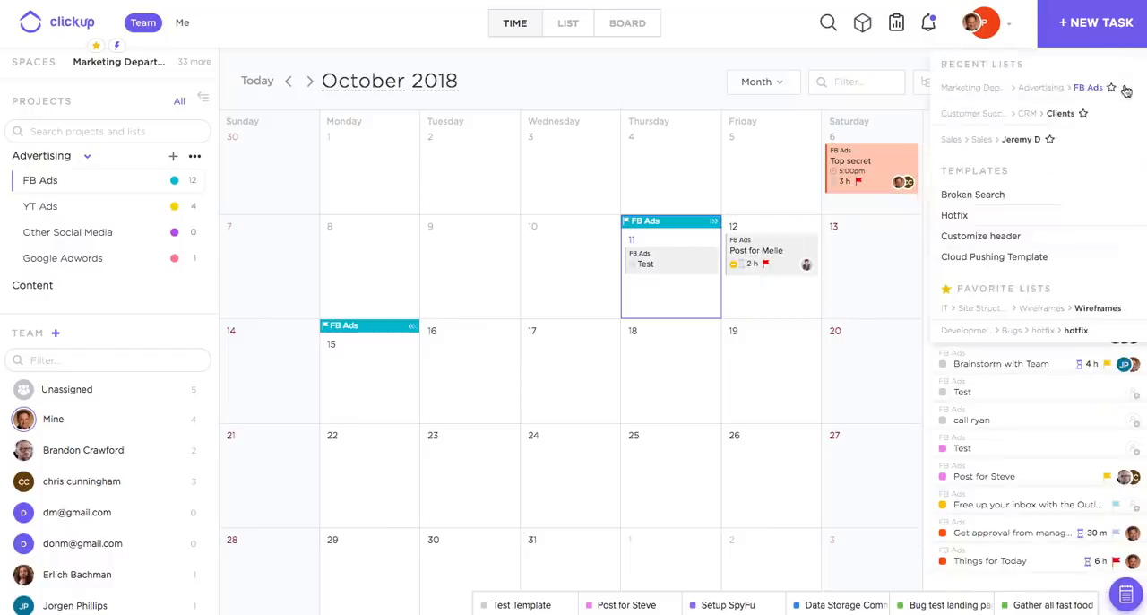
Change the Show Items display settings so task cards like Post for Merle show subtask details.
click(1122, 82)
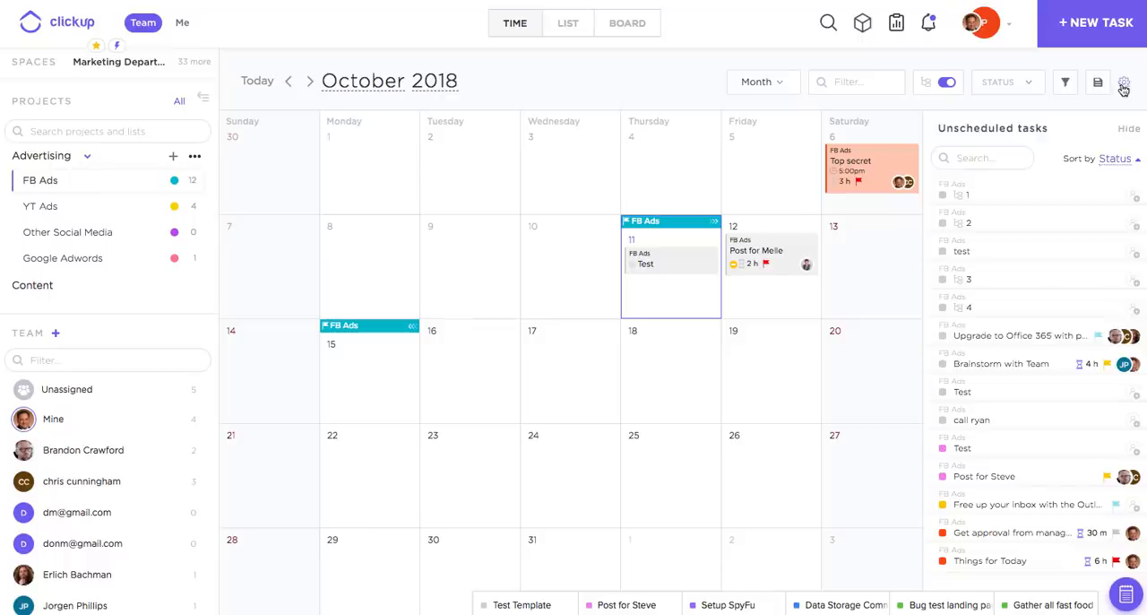
click(1124, 83)
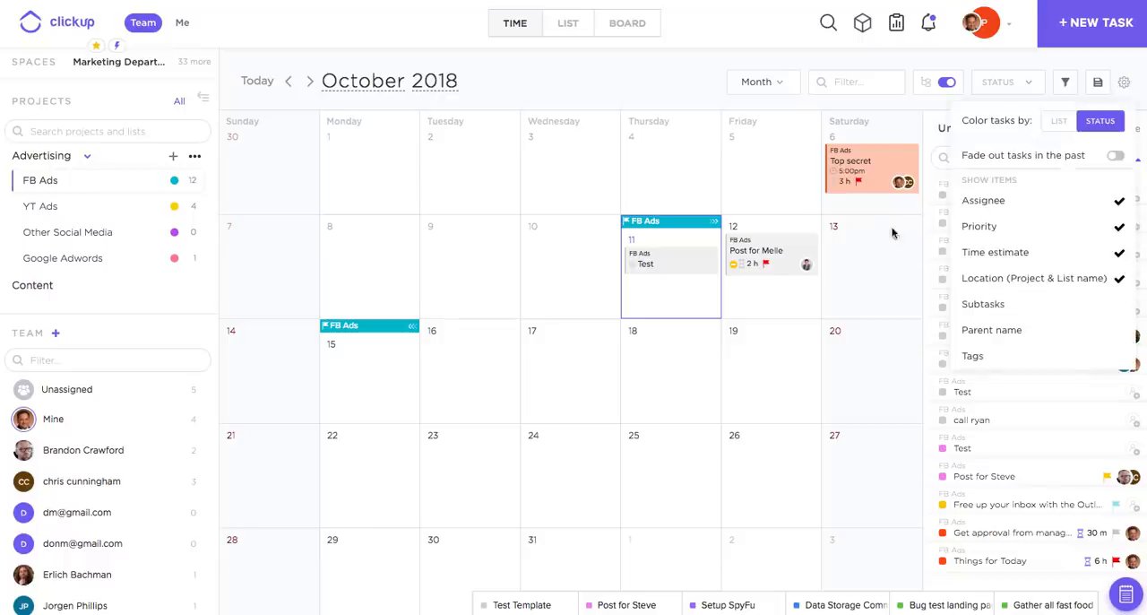
mouse_move(1001, 262)
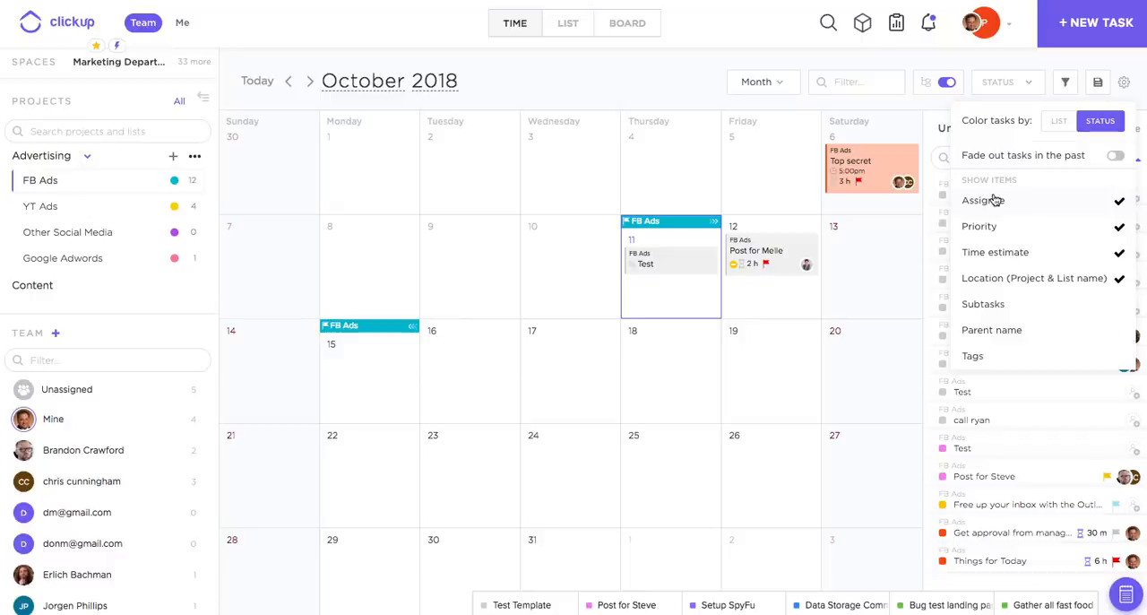
mouse_move(1026, 231)
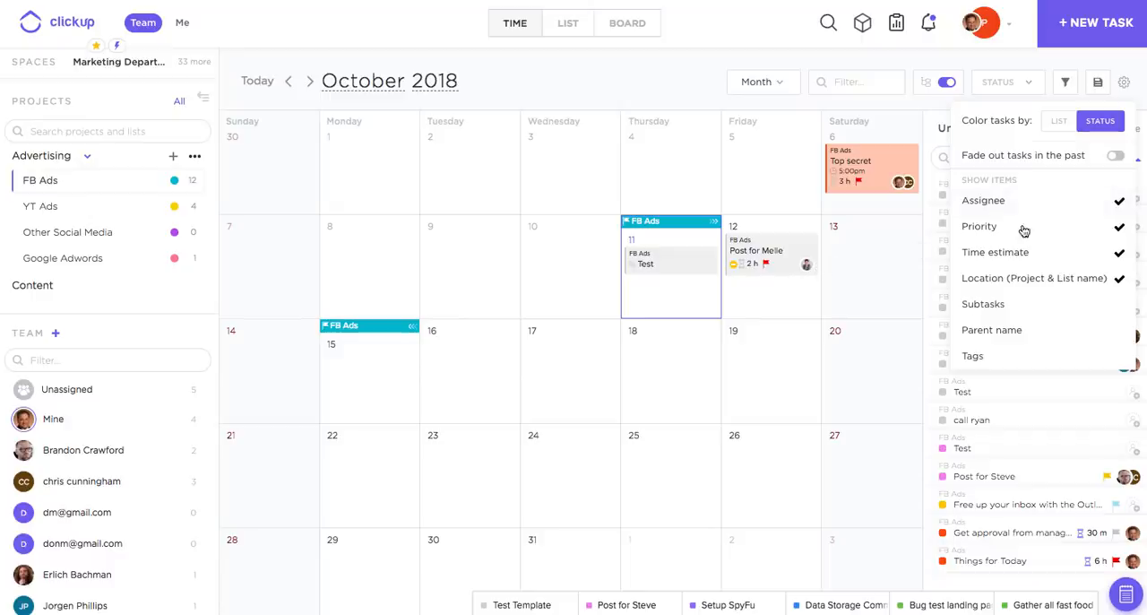
mouse_move(1058, 308)
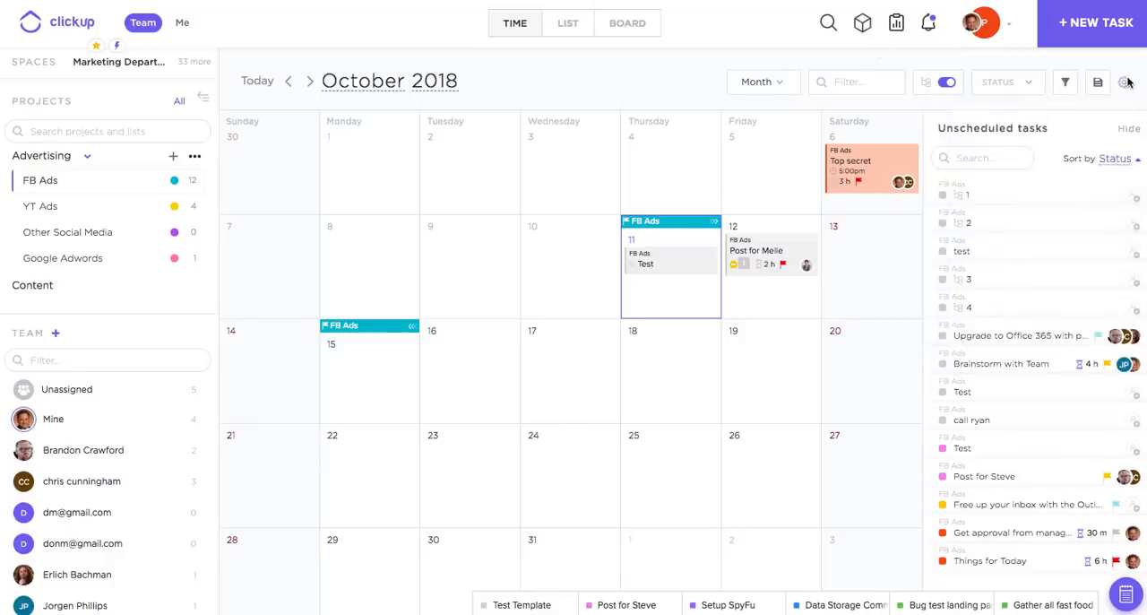
click(1124, 82)
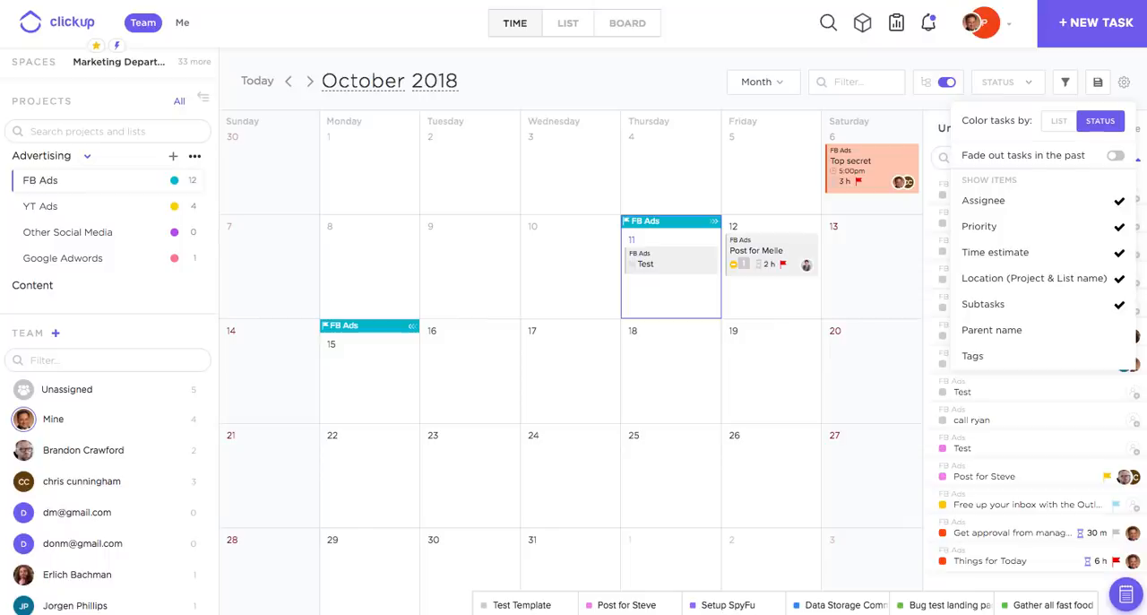
mouse_move(183, 18)
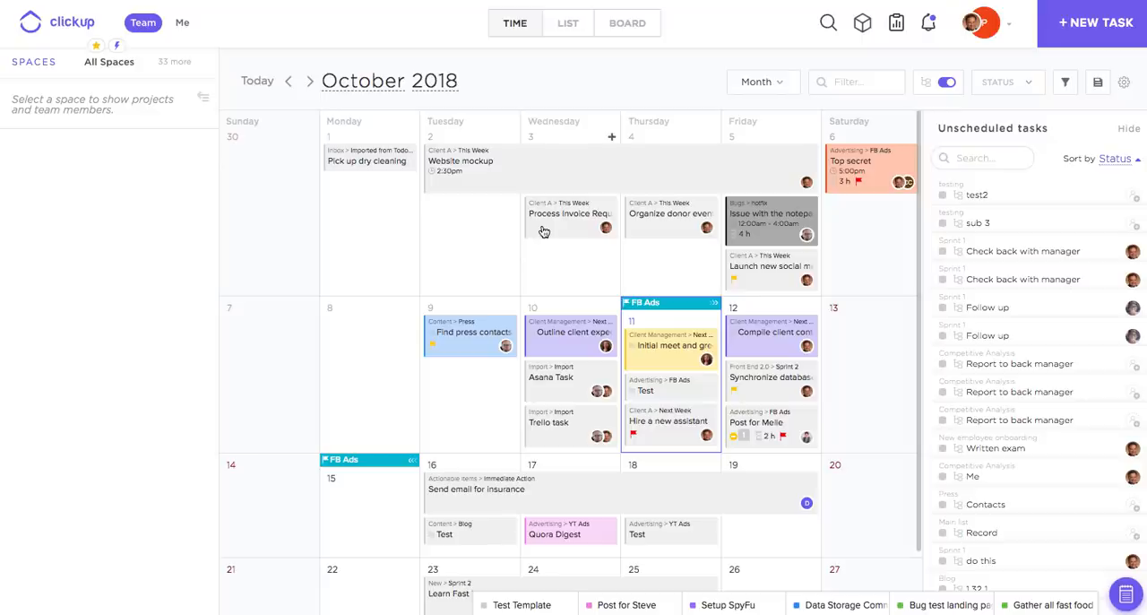
Select the Process invoice task and the task on the 4th for bulk actions.
click(570, 216)
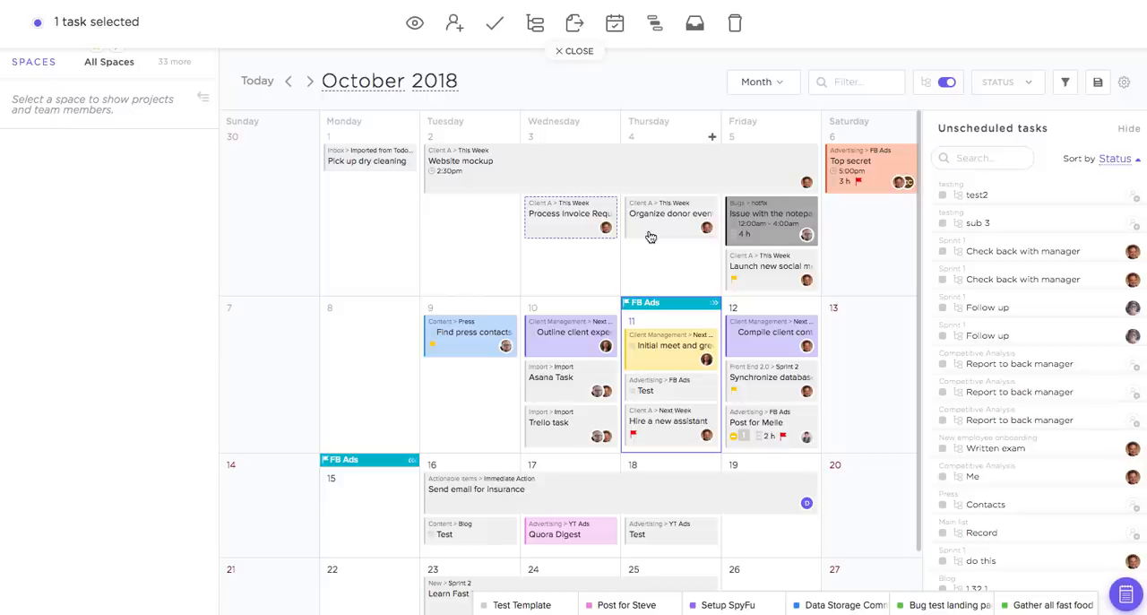
click(770, 219)
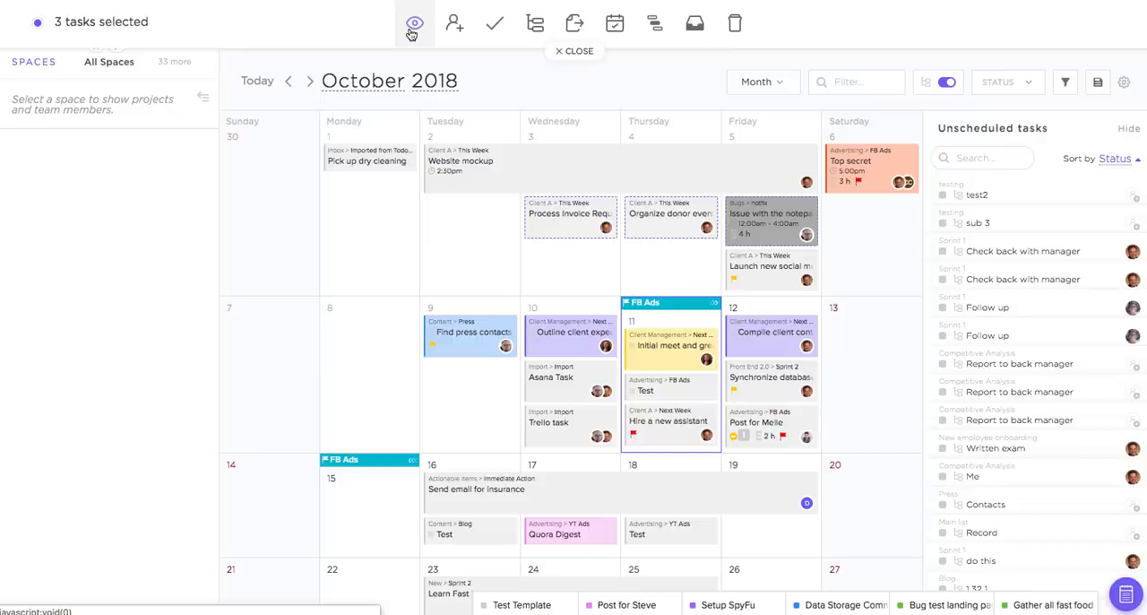
mouse_move(416, 25)
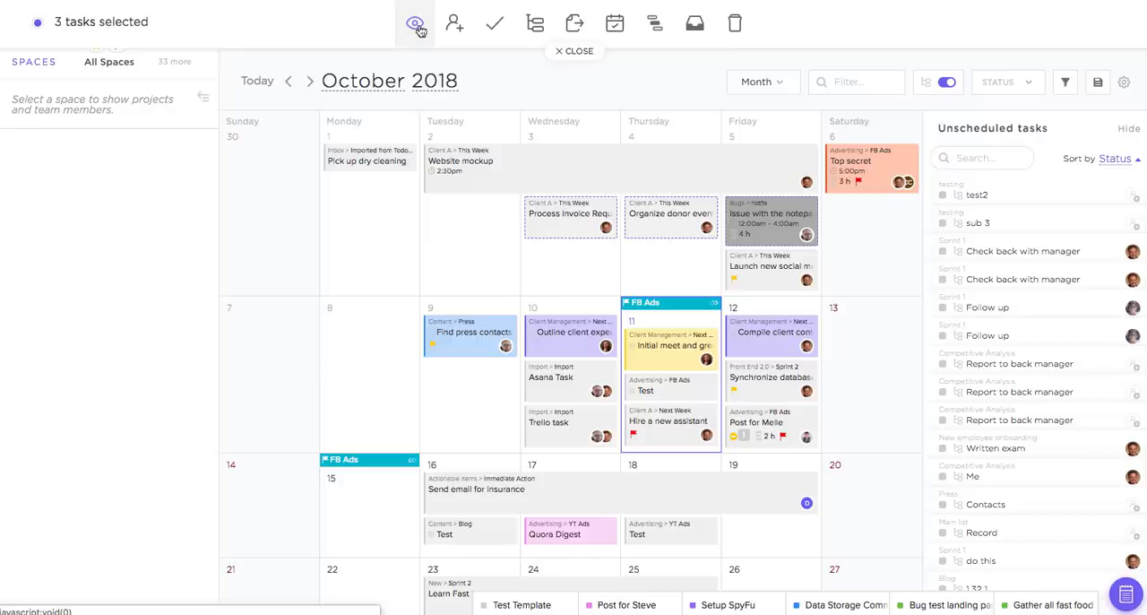
mouse_move(455, 21)
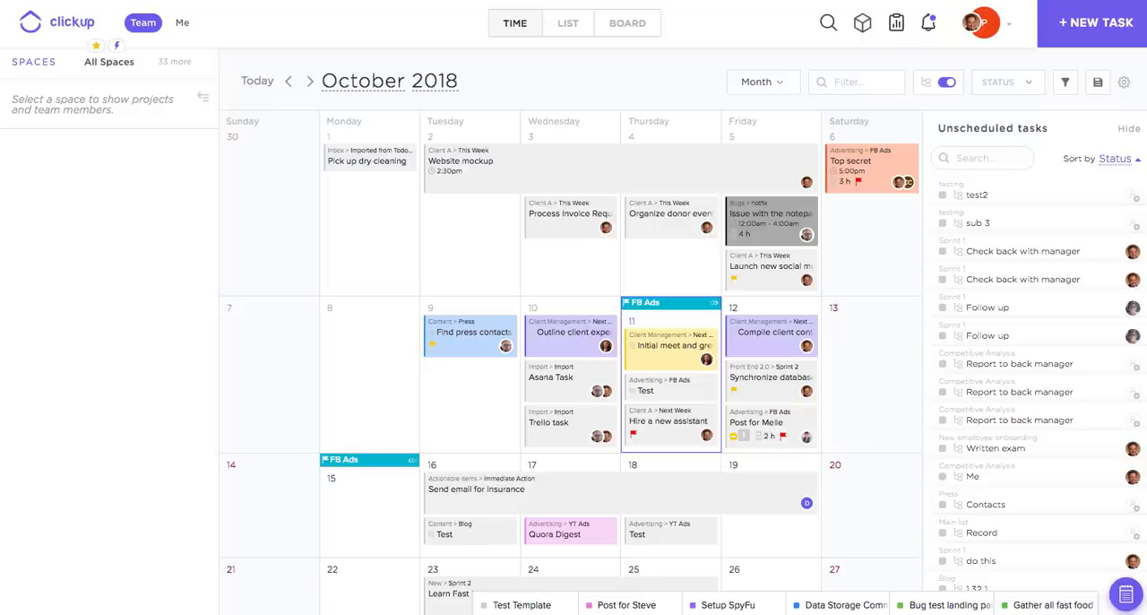
mouse_move(389, 138)
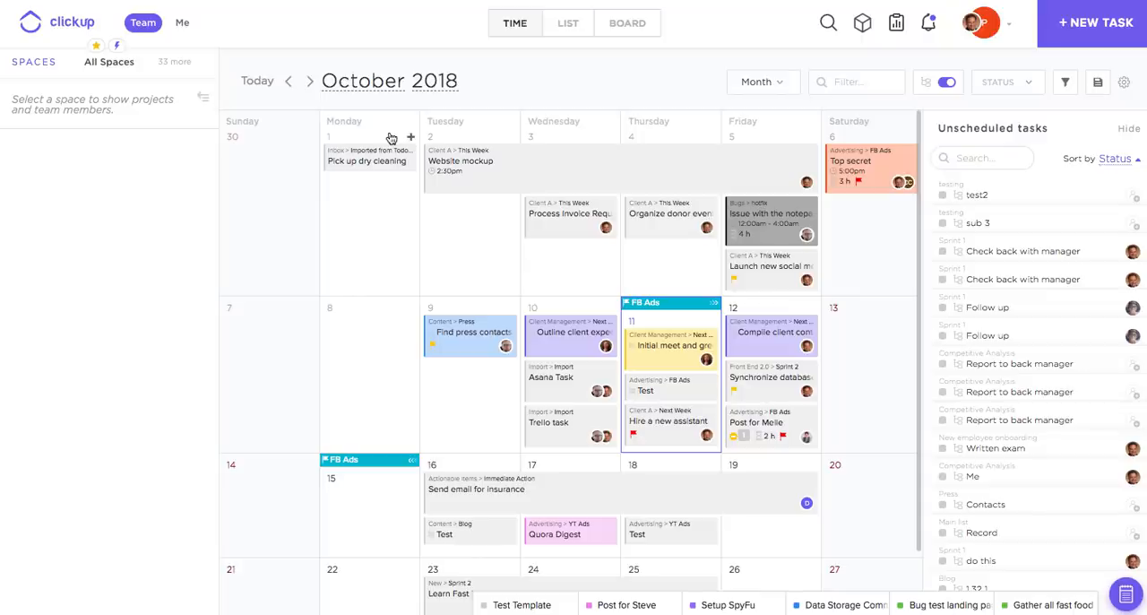